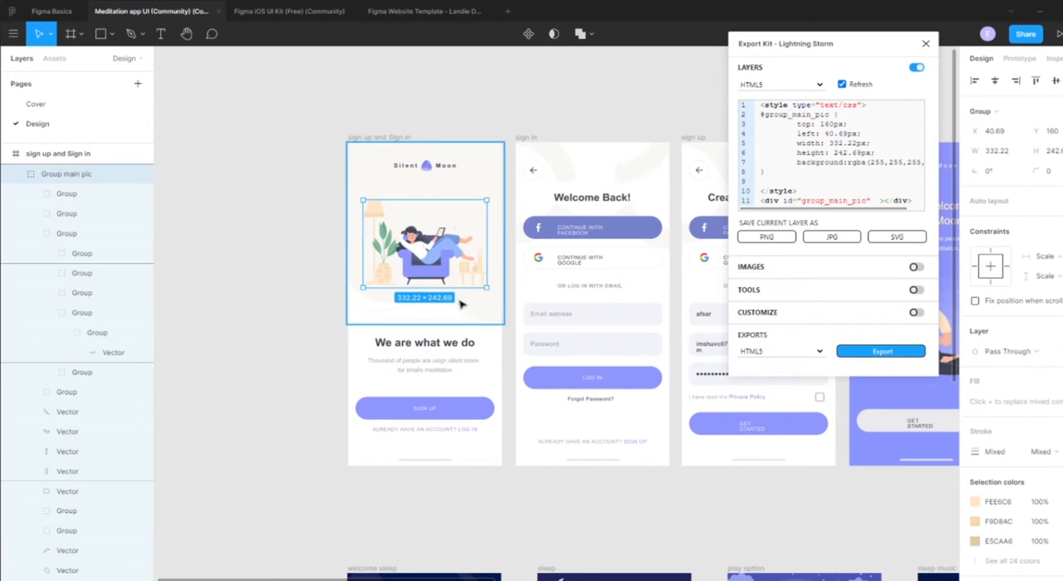
# Step: Export the meditation sign-up design to HTML5 from the Export Kit panel
pyautogui.click(881, 351)
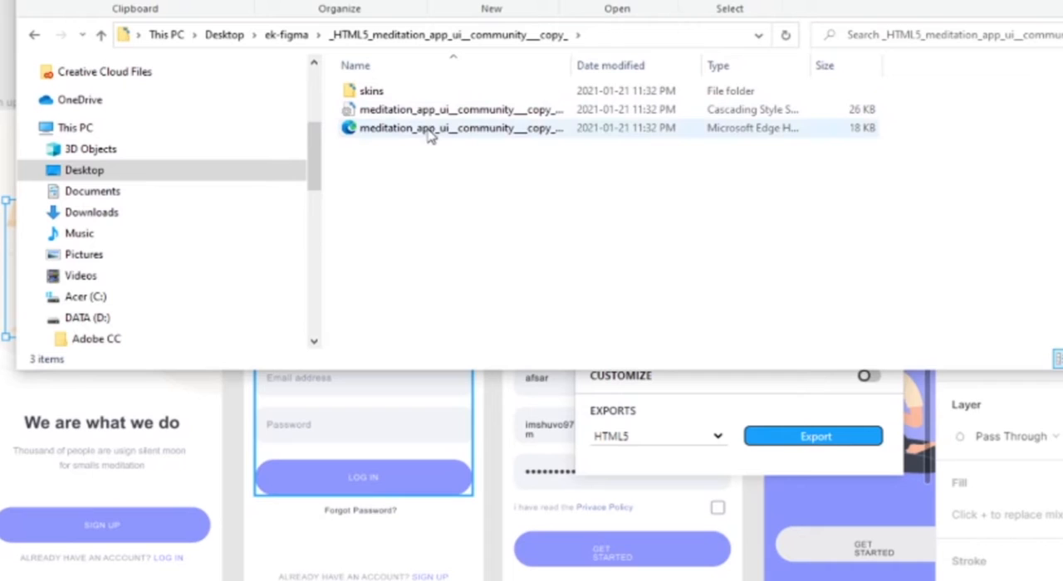
# Step: Open the exported HTML page in Edge to view the Silent Moon sign-up screen
pyautogui.doubleClick(461, 127)
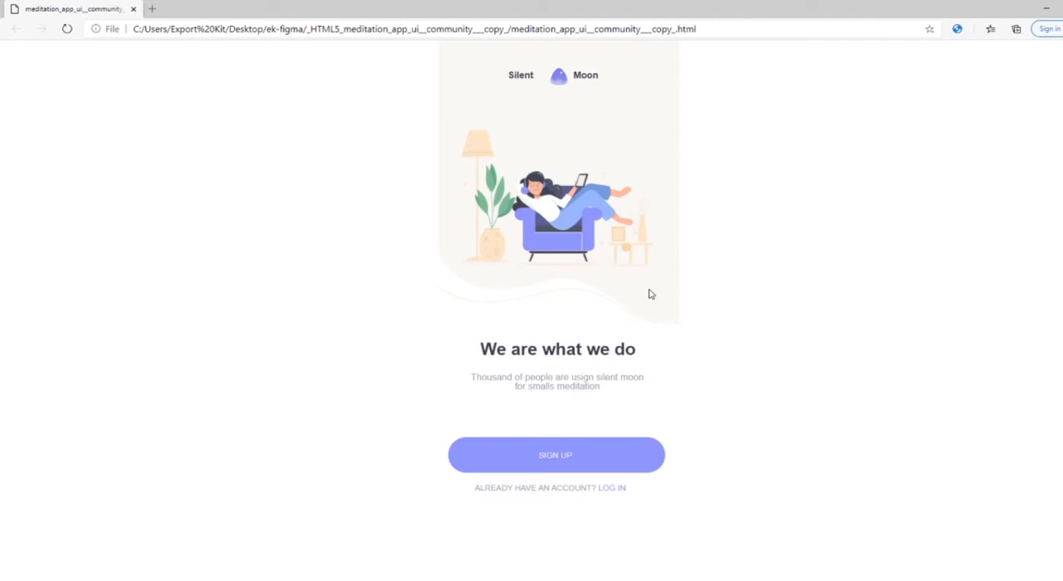
pyautogui.moveTo(673, 268)
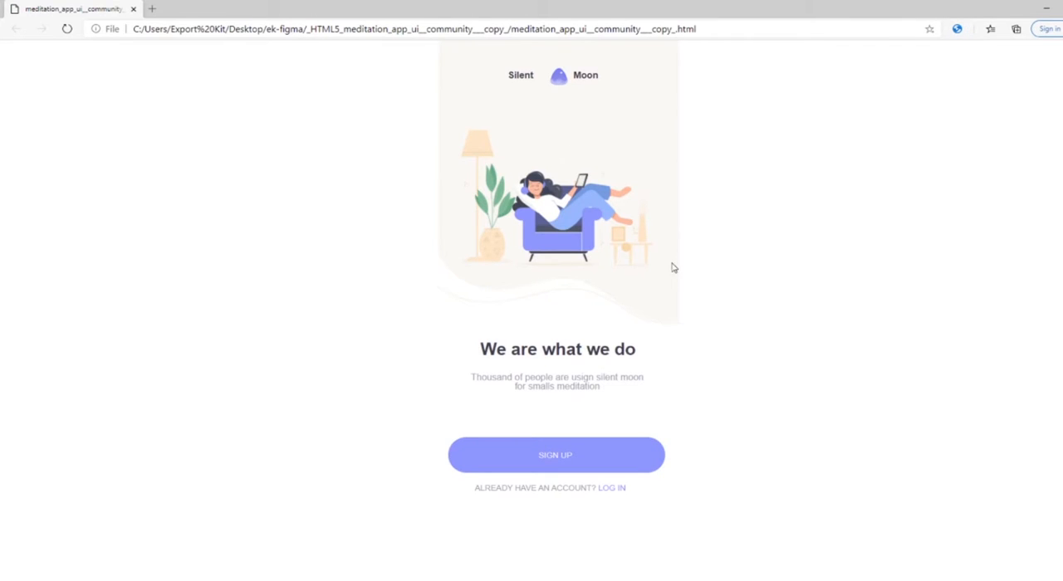
pyautogui.moveTo(712, 324)
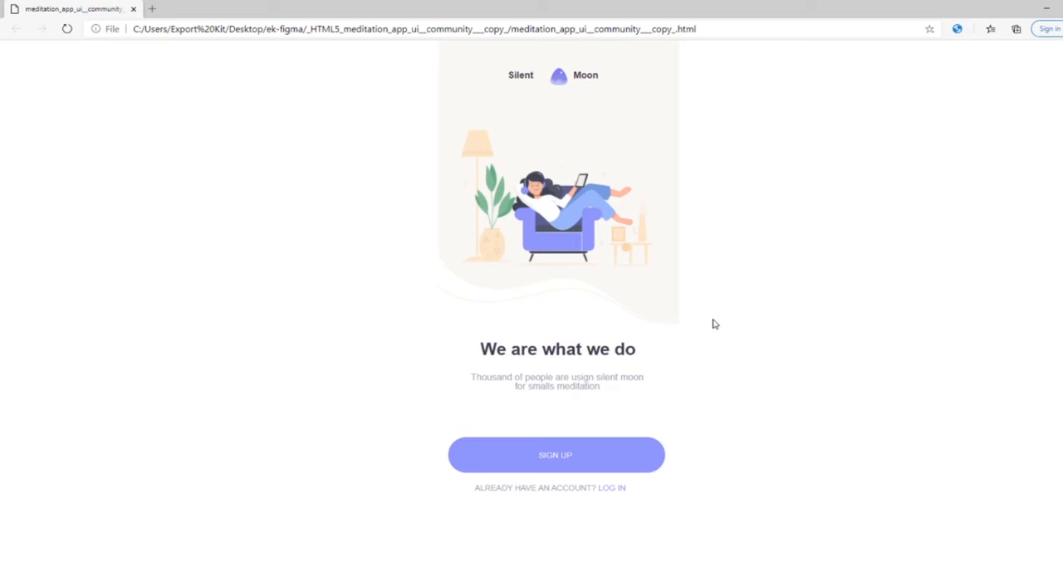
pyautogui.moveTo(663, 484)
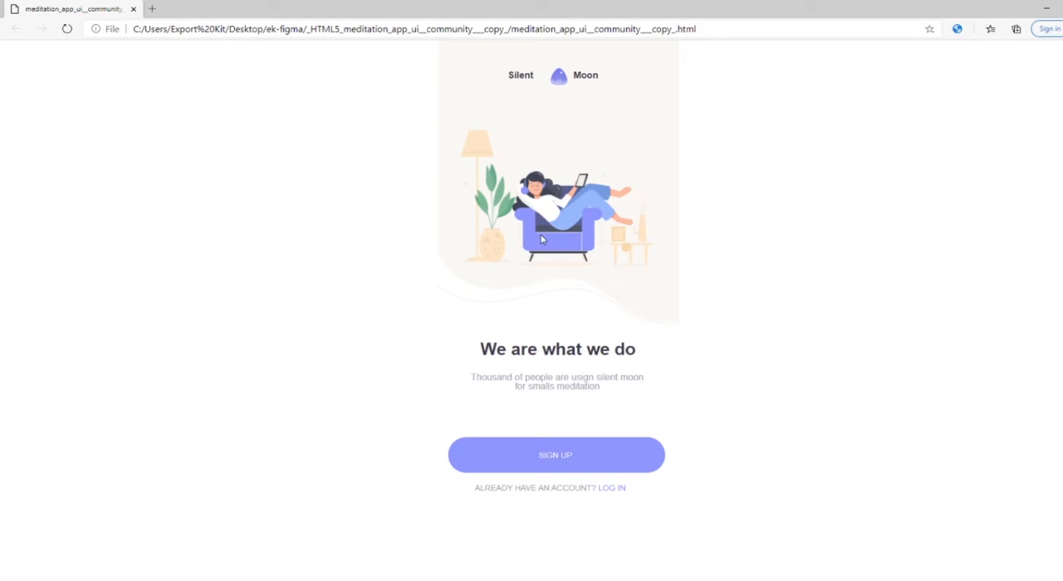
pyautogui.moveTo(719, 240)
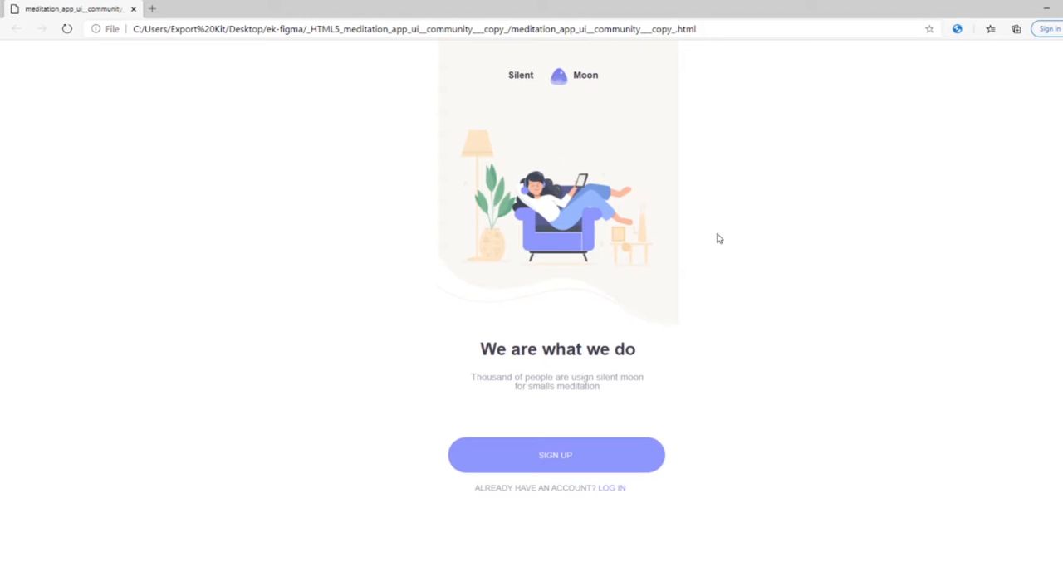
pyautogui.moveTo(613, 133)
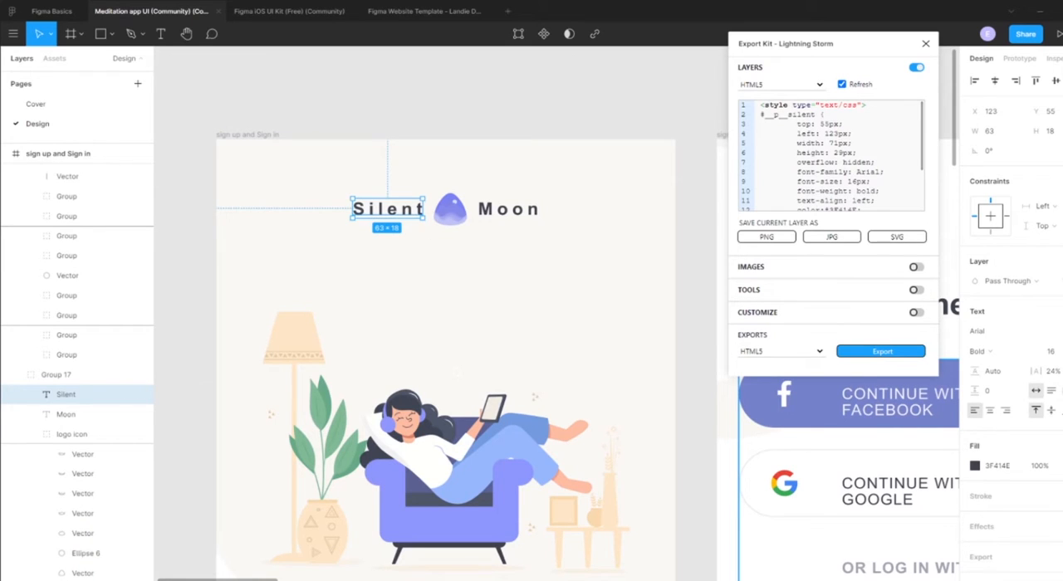
pyautogui.moveTo(1036, 372)
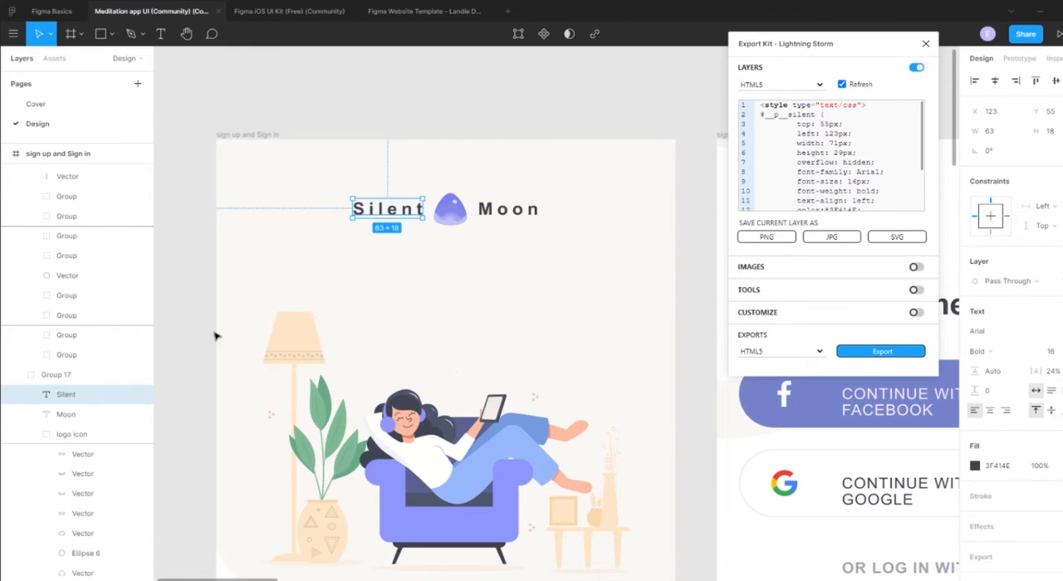
# Step: Select Group 17 containing the Silent Moon title and rename it 'logo'
pyautogui.click(508, 208)
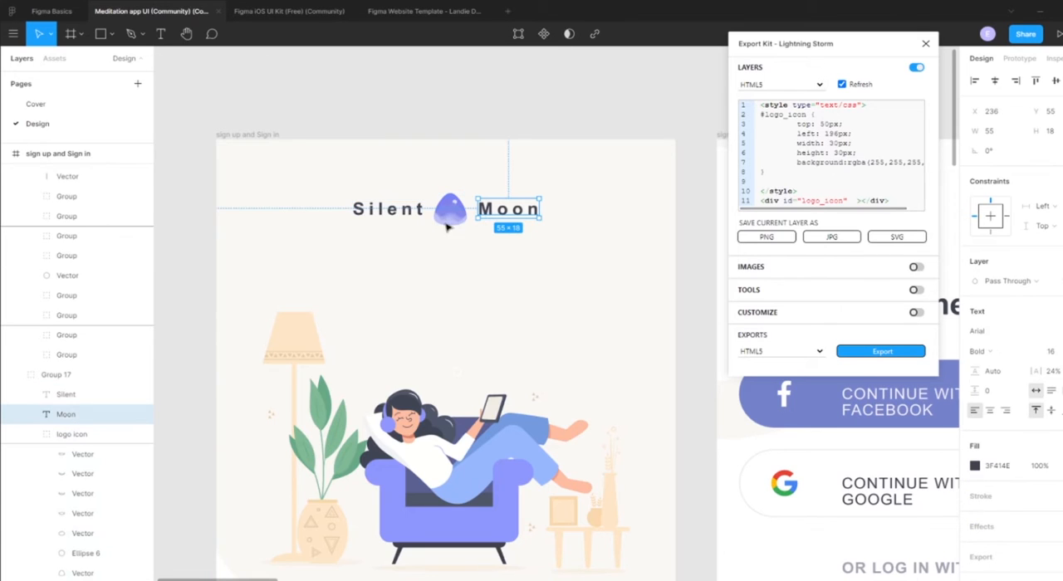
pyautogui.click(72, 435)
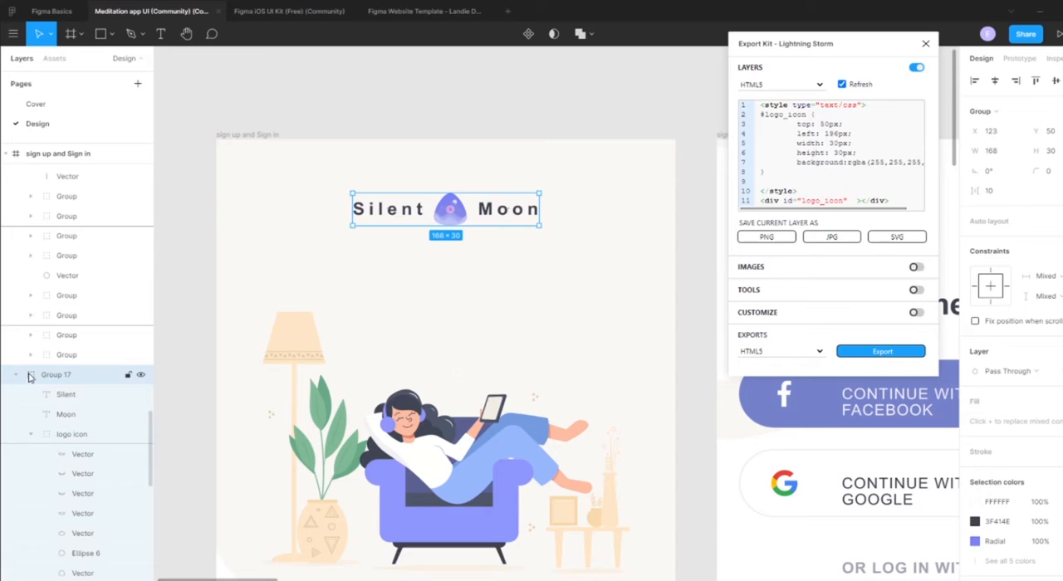
pyautogui.doubleClick(55, 375)
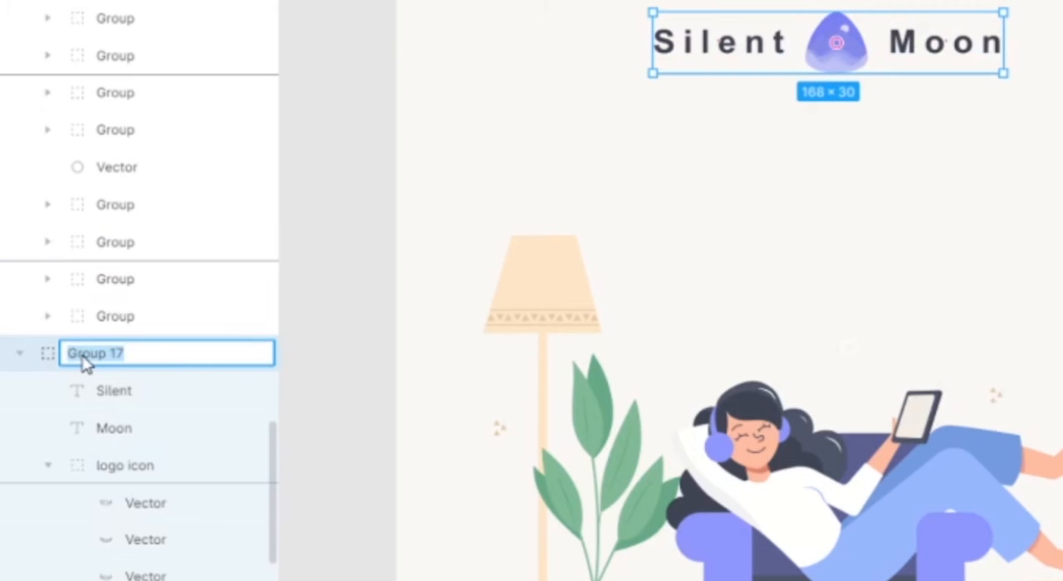
pyautogui.write('logo')
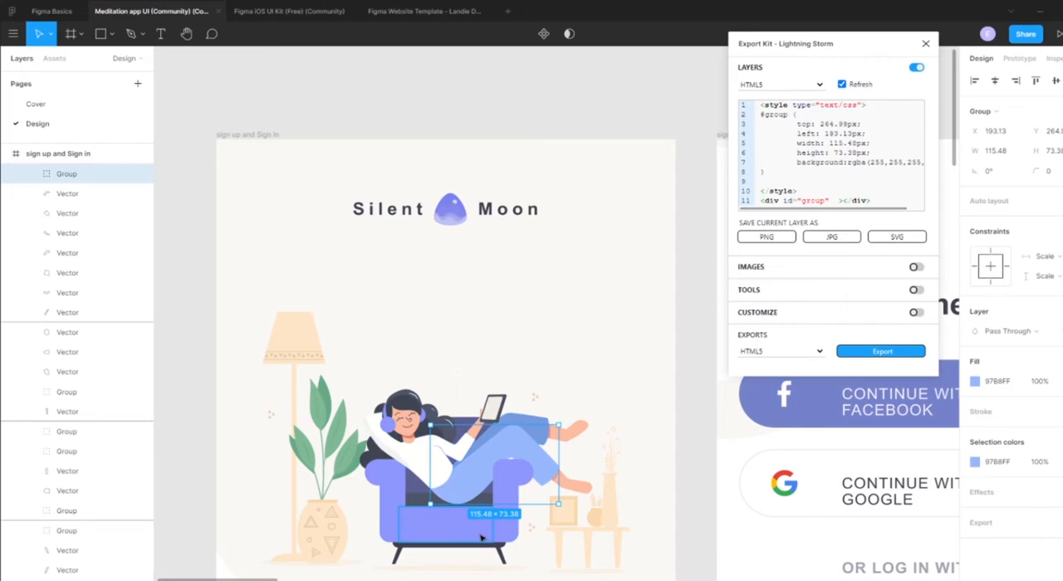
pyautogui.moveTo(490, 528)
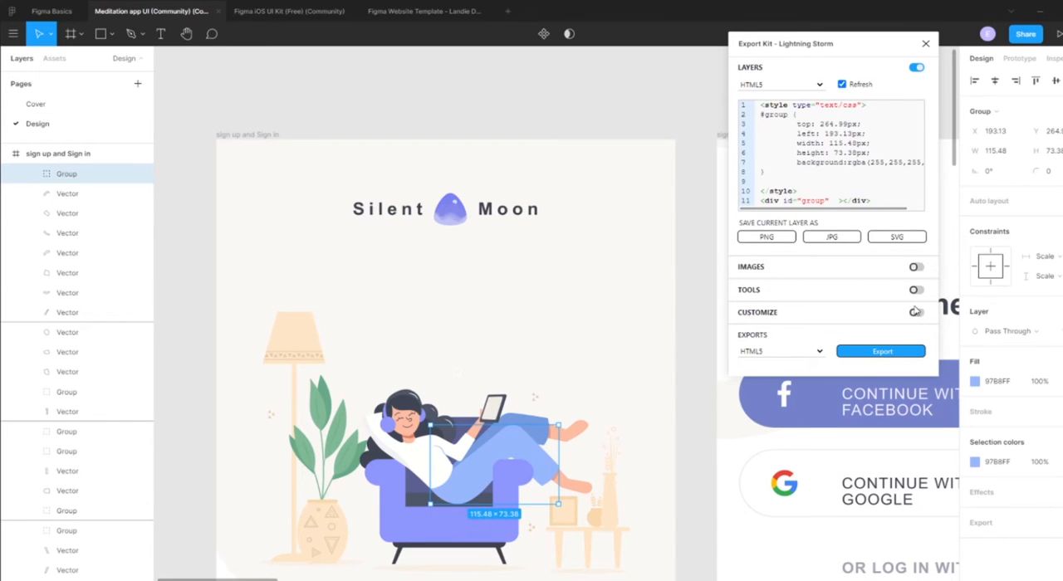
# Step: Show Export Kit's Customize section and scroll toward the main pic illustration layer
pyautogui.click(916, 312)
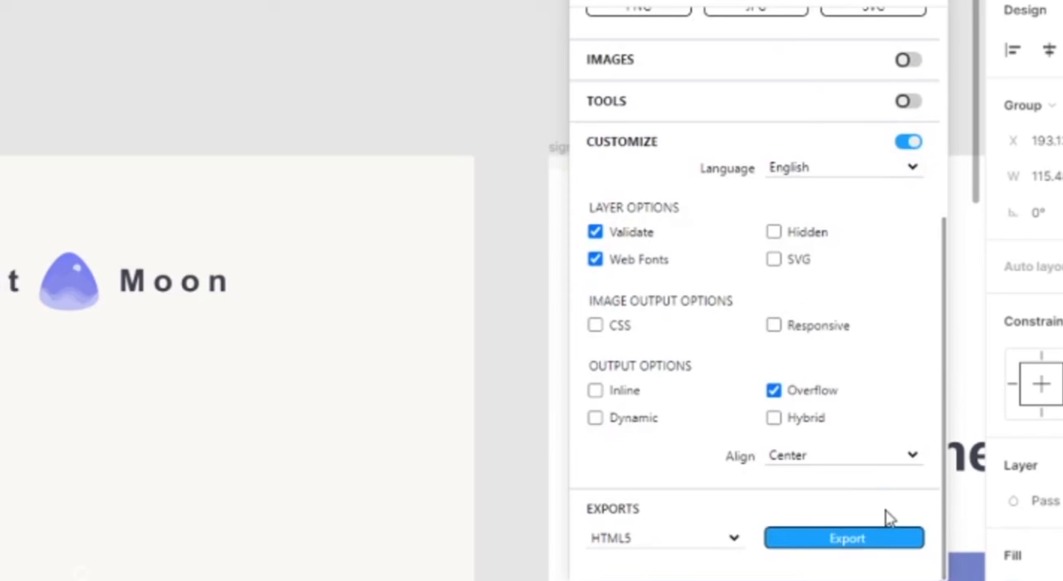
pyautogui.moveTo(775, 259)
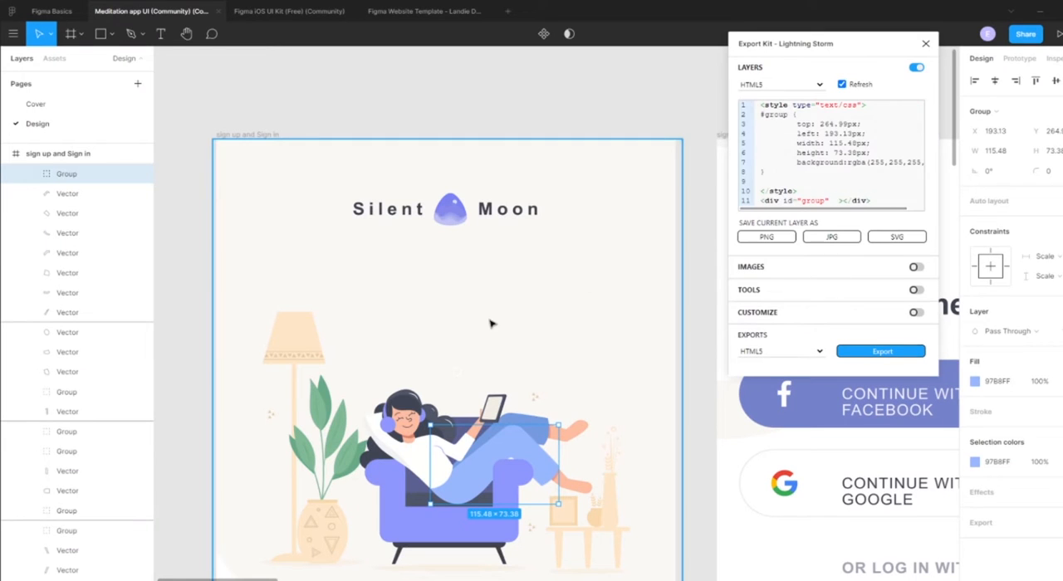
pyautogui.moveTo(416, 392)
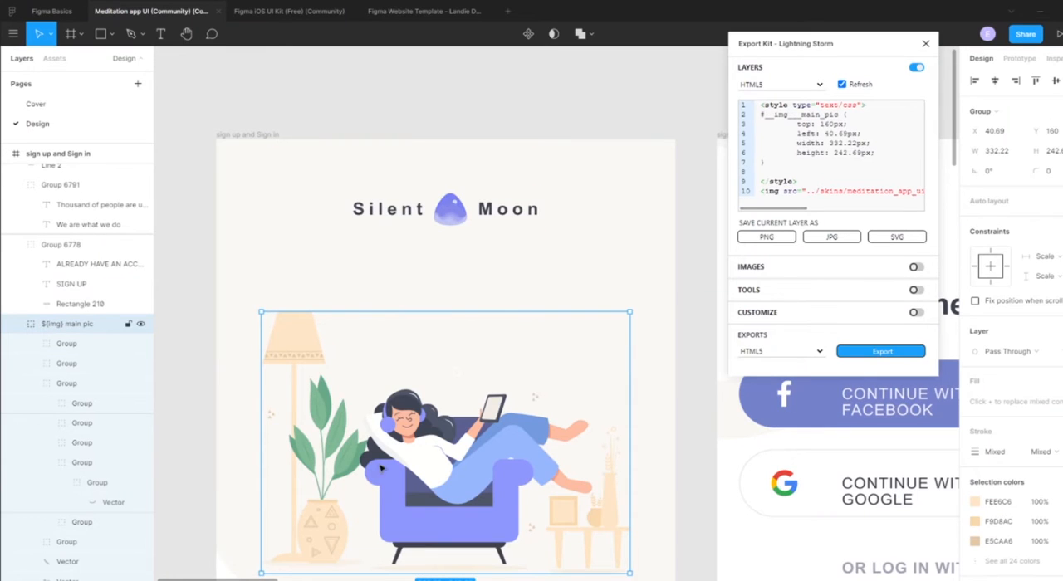
pyautogui.scroll(-3)
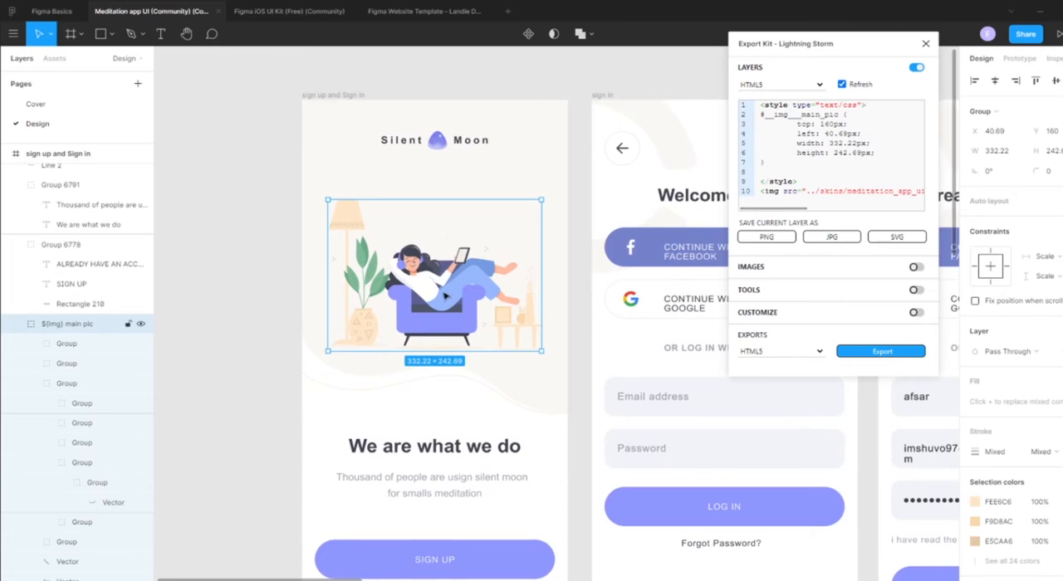
pyautogui.moveTo(371, 322)
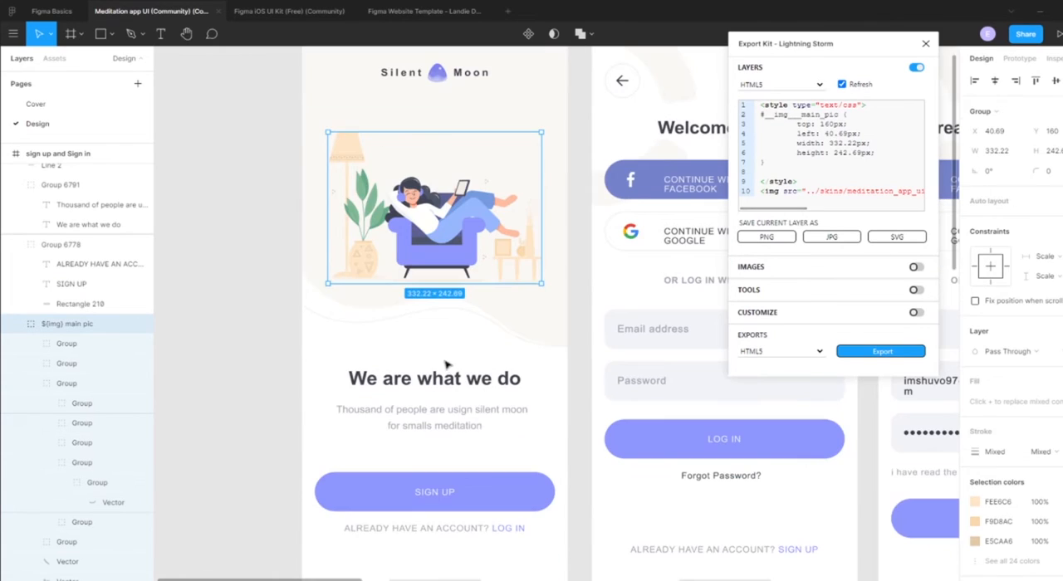
pyautogui.scroll(-3)
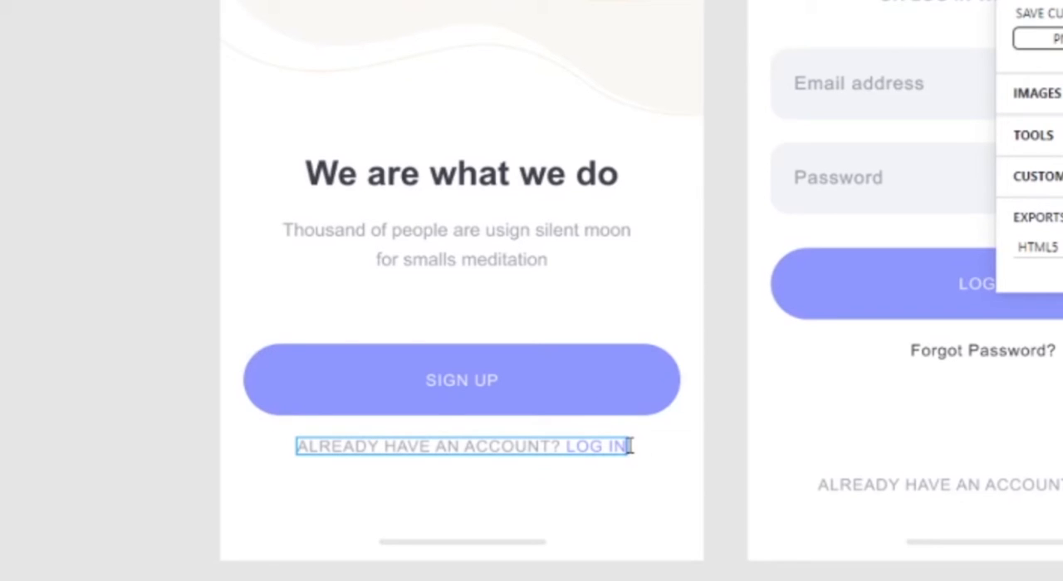
pyautogui.moveTo(656, 463)
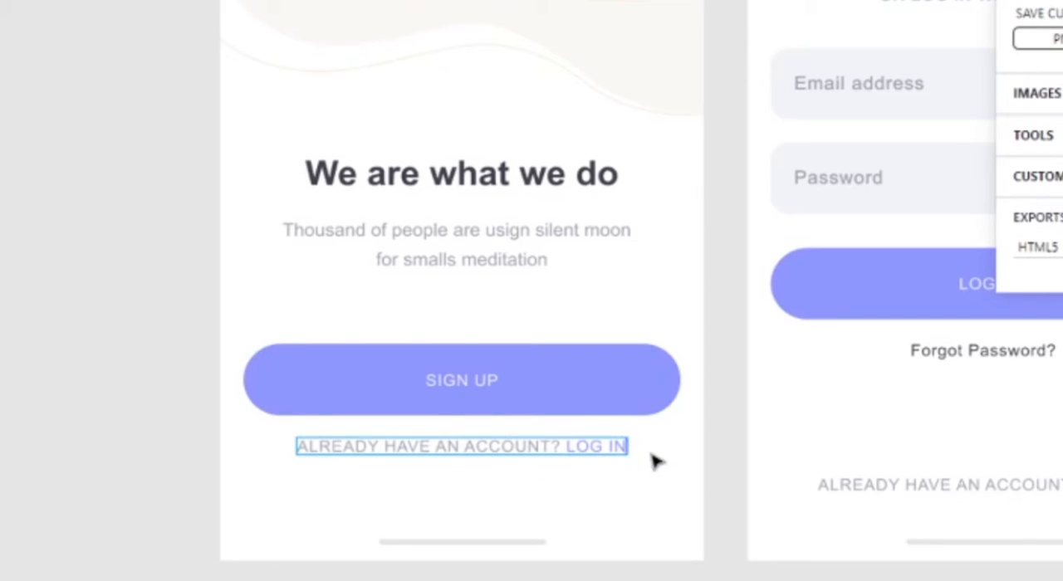
# Step: Title the document 'Meditation app v2' and export it as an HTML5 site
pyautogui.click(461, 380)
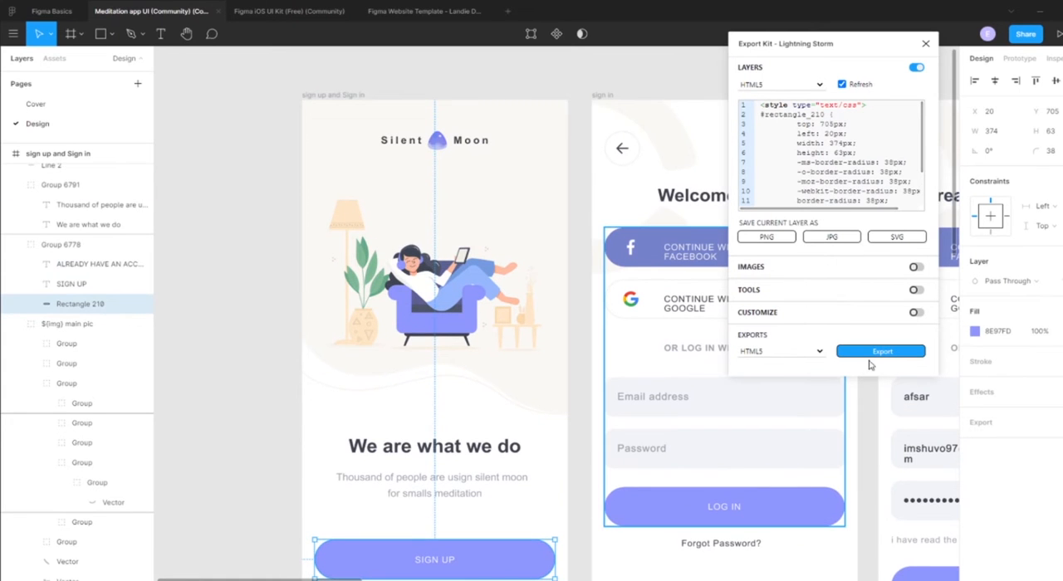
pyautogui.click(917, 289)
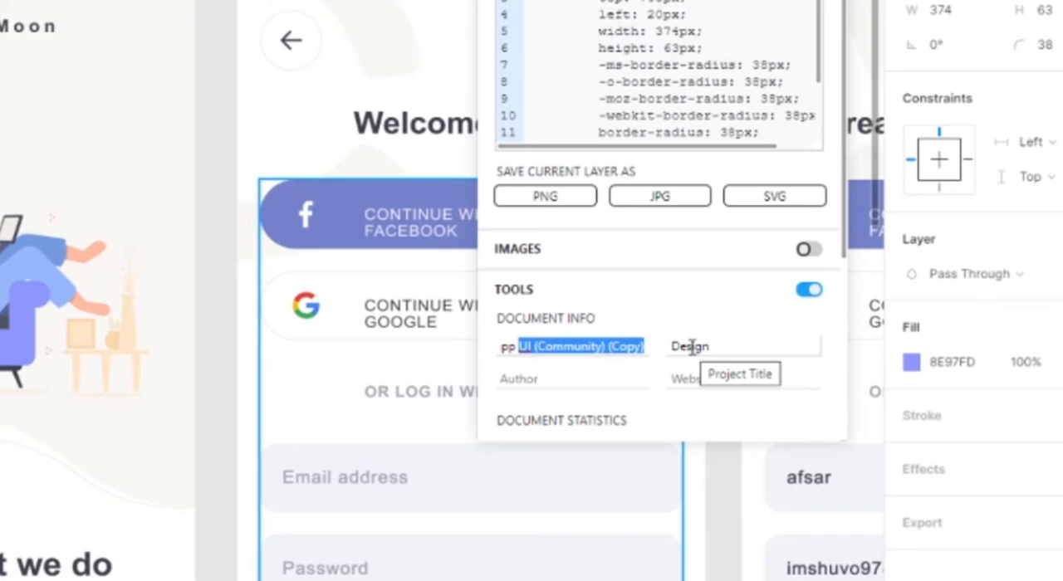
pyautogui.write('Meditation app v2')
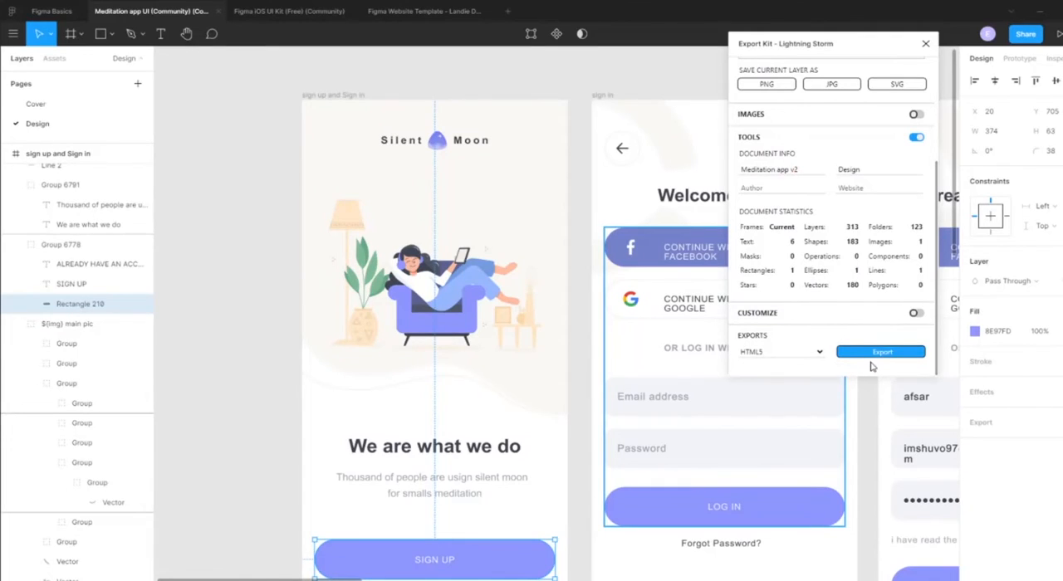
pyautogui.click(881, 351)
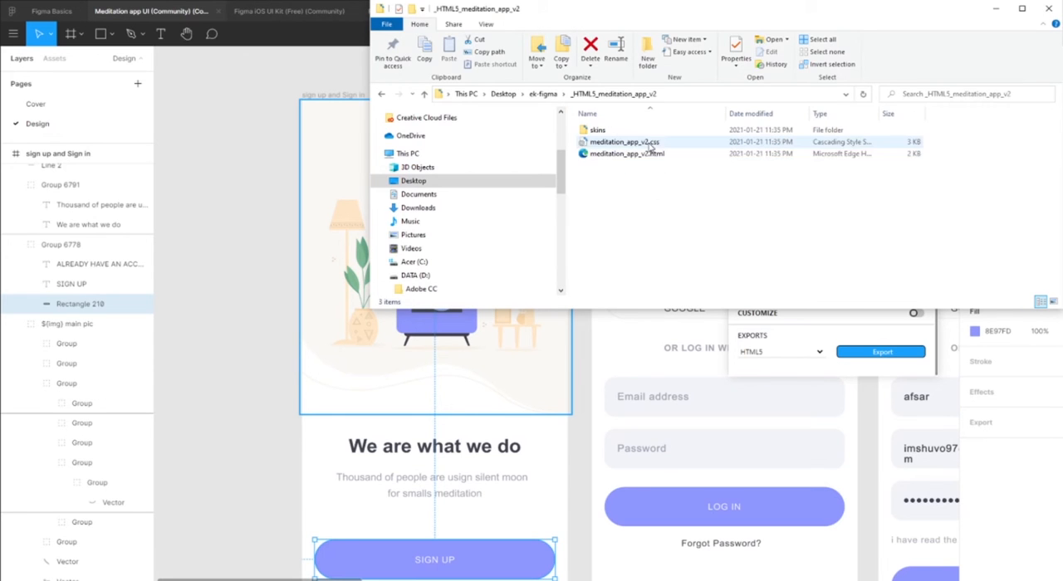
# Step: Open meditation_app_v2.html in Edge, where the bottom login link appears cut off
pyautogui.doubleClick(624, 154)
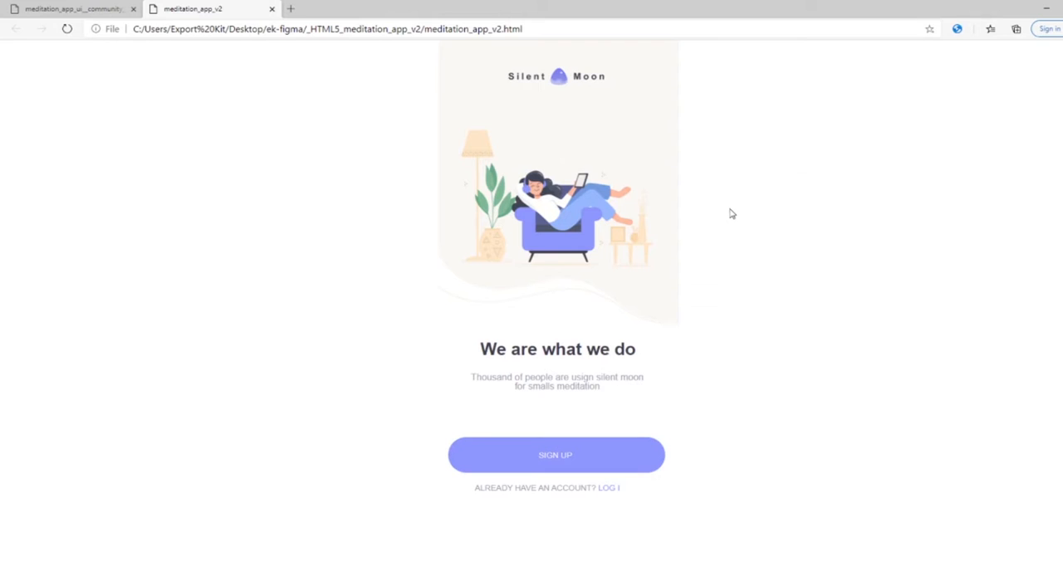
pyautogui.moveTo(618, 490)
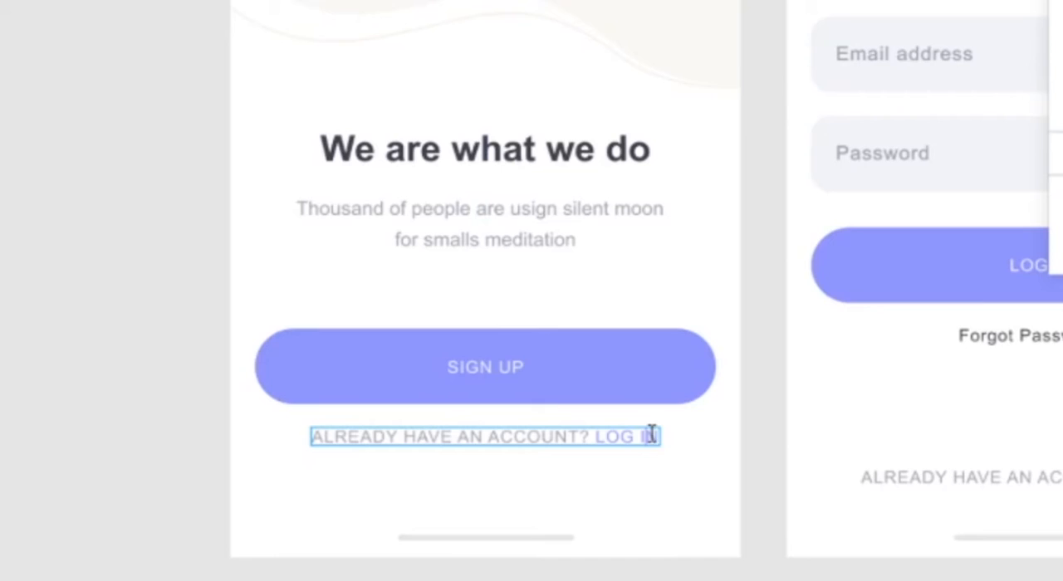
pyautogui.moveTo(702, 447)
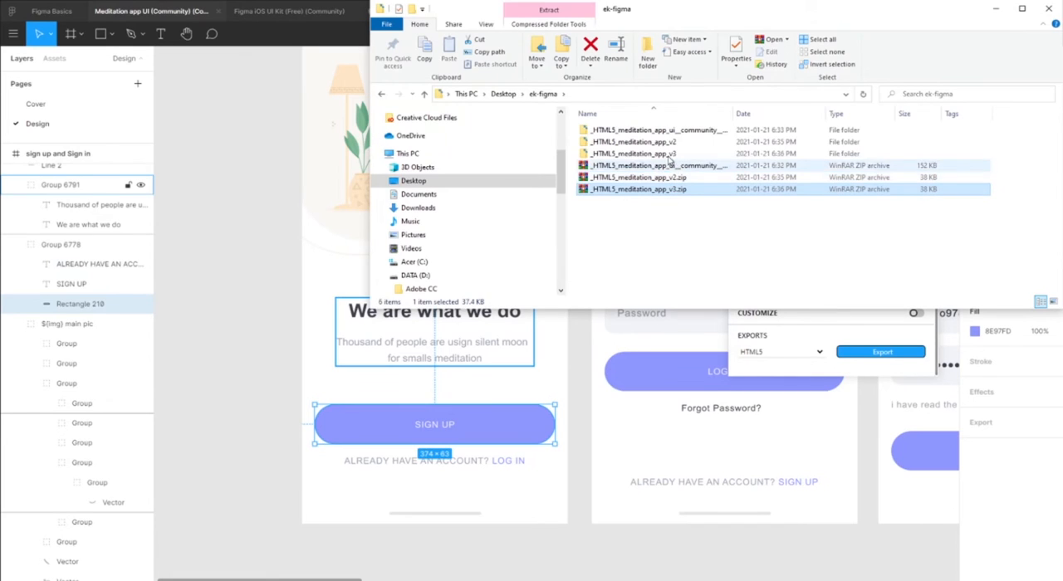
# Step: Open the _HTML5_meditation_app_v3 folder and view meditation_app_v3.html in Edge
pyautogui.doubleClick(636, 154)
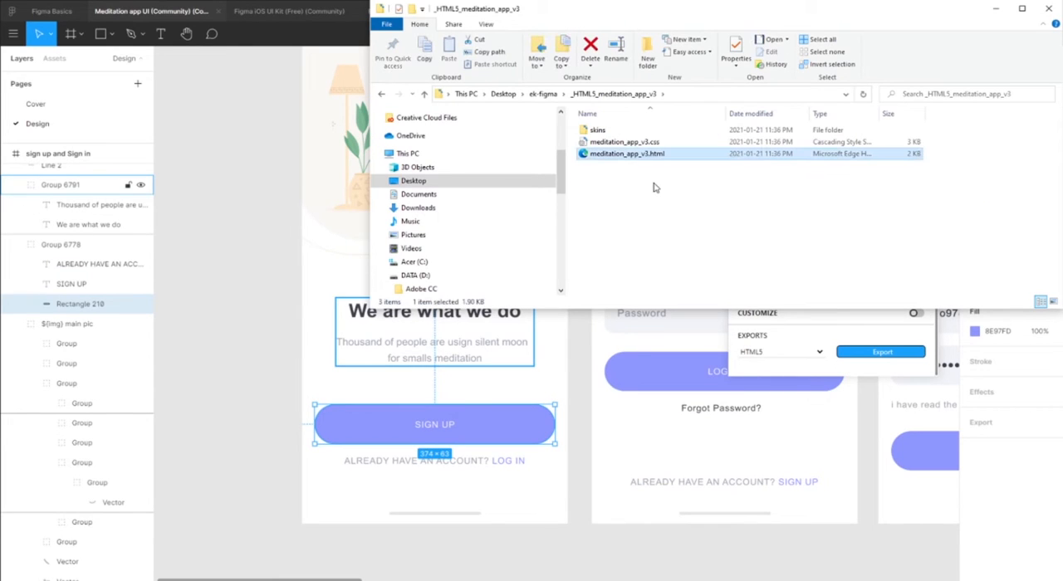
pyautogui.doubleClick(627, 154)
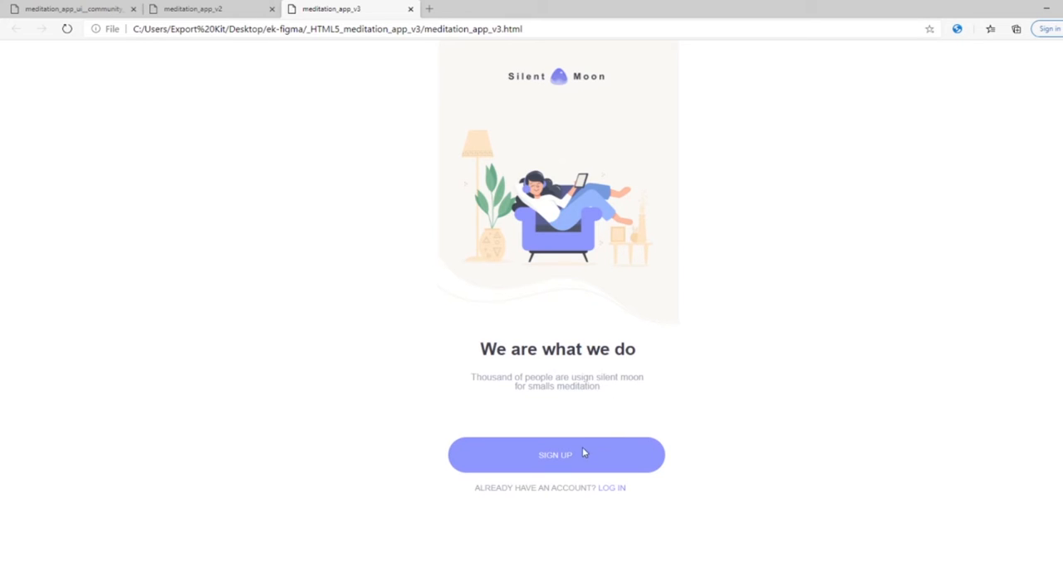
pyautogui.moveTo(640, 387)
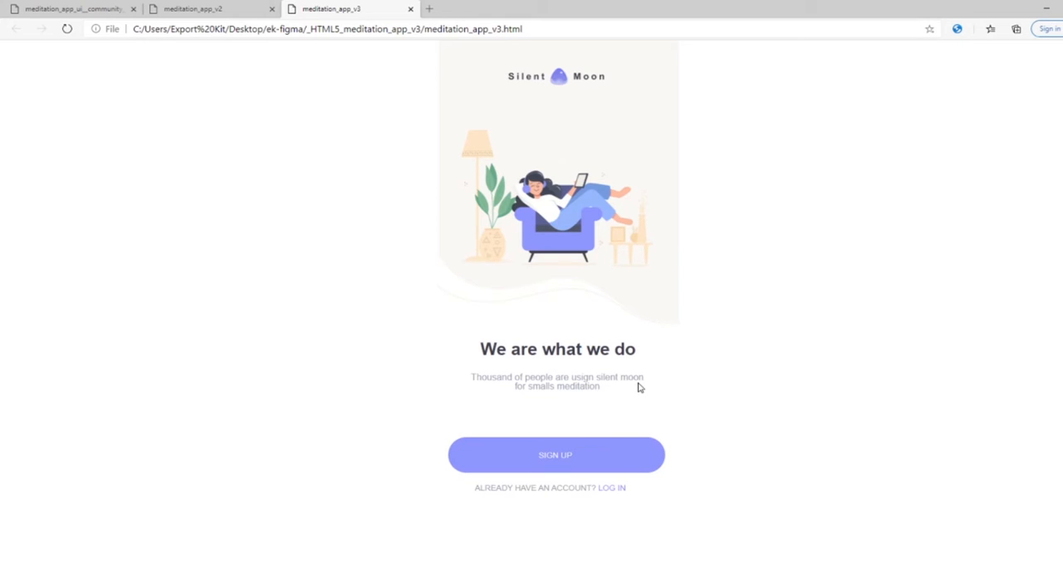
pyautogui.moveTo(551, 453)
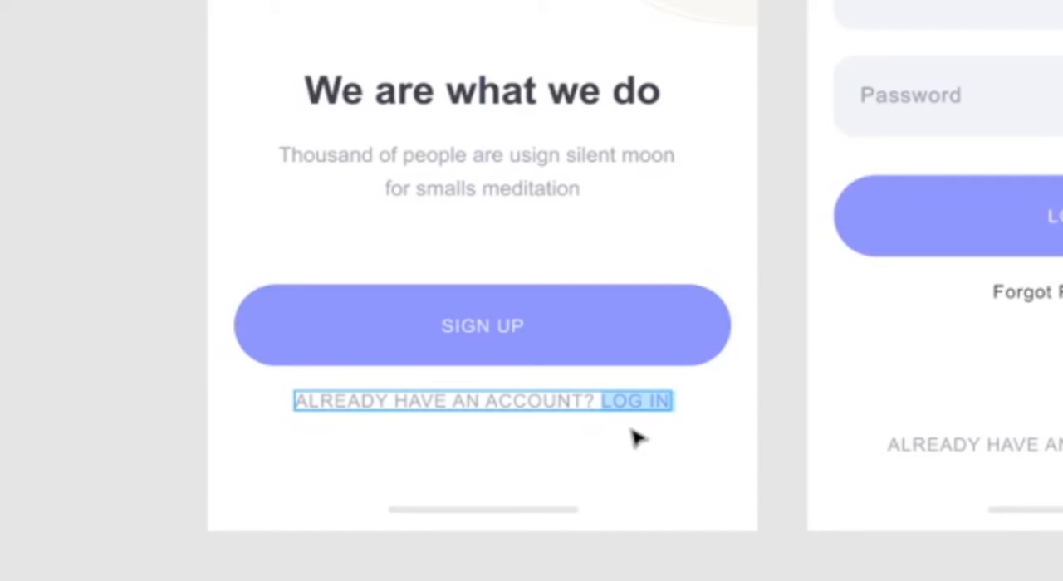
# Step: Remove LOG IN from the account prompt and shrink its text box to fit
pyautogui.click(637, 401)
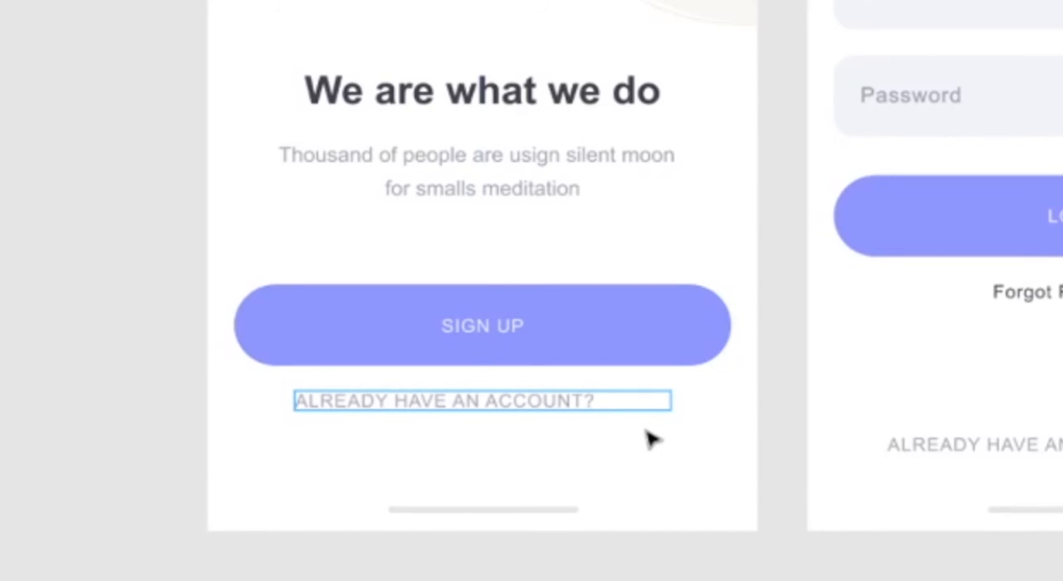
pyautogui.click(482, 401)
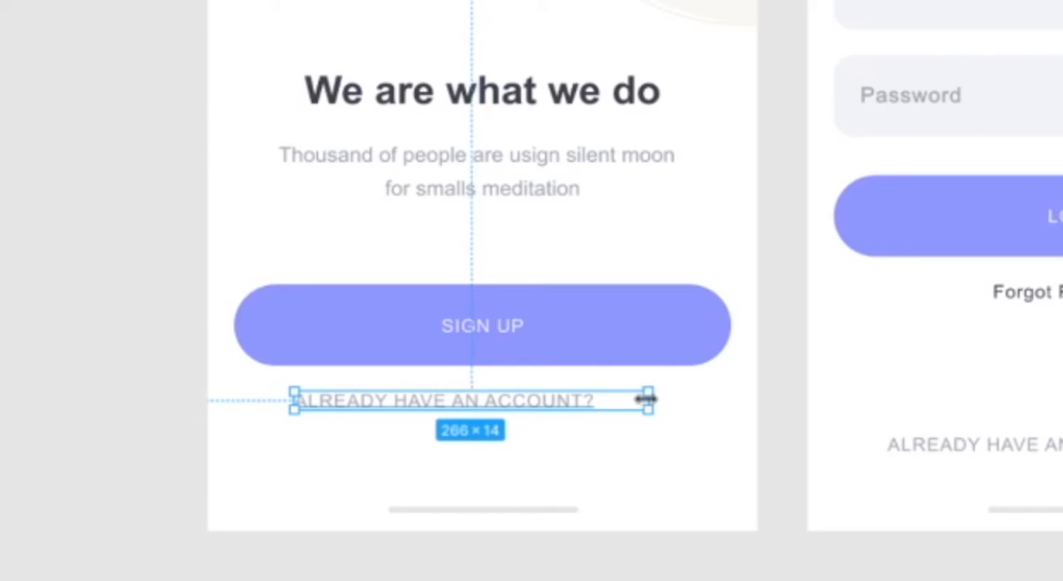
pyautogui.moveTo(649, 400); pyautogui.dragTo(606, 401)
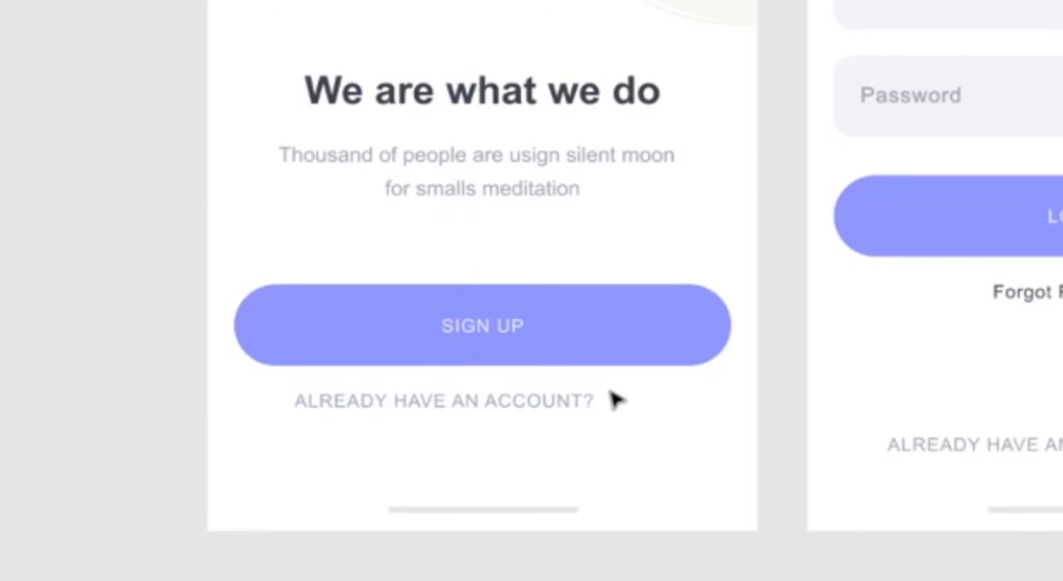
# Step: Duplicate the prompt as a separate LOG IN text, resize it, and place it beside the prompt
pyautogui.click(481, 325)
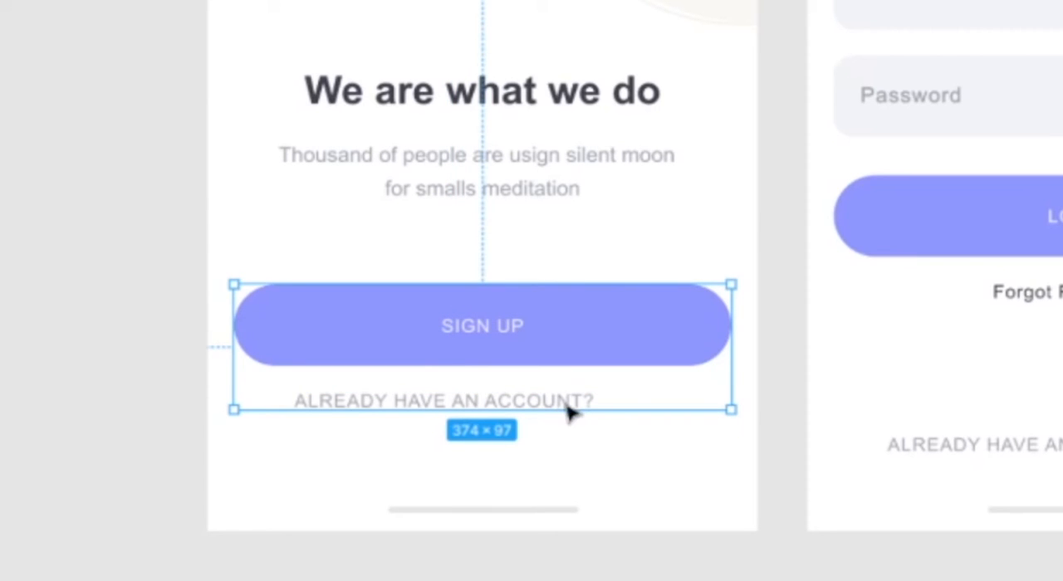
pyautogui.click(442, 400)
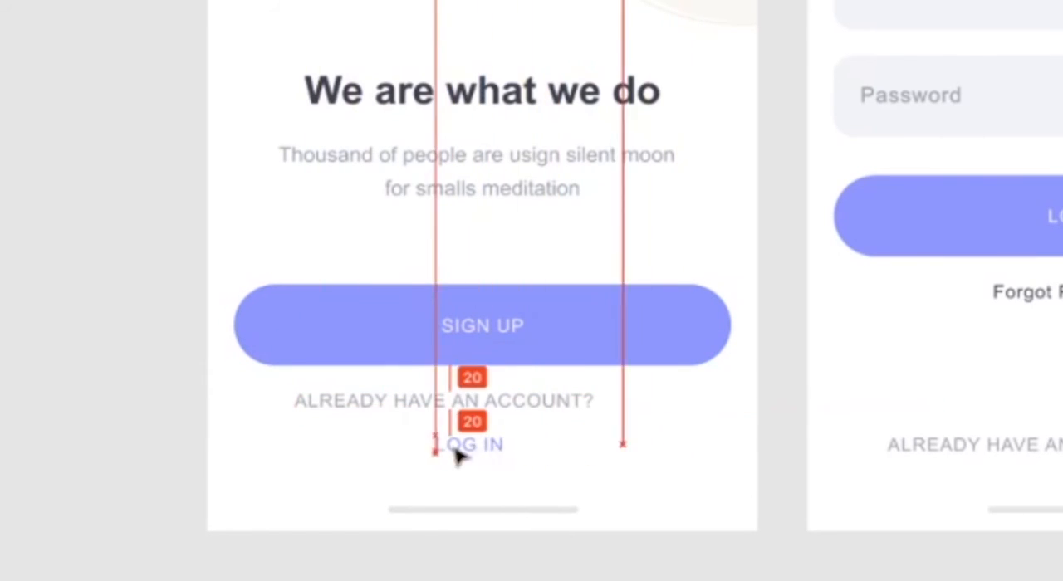
pyautogui.click(466, 445)
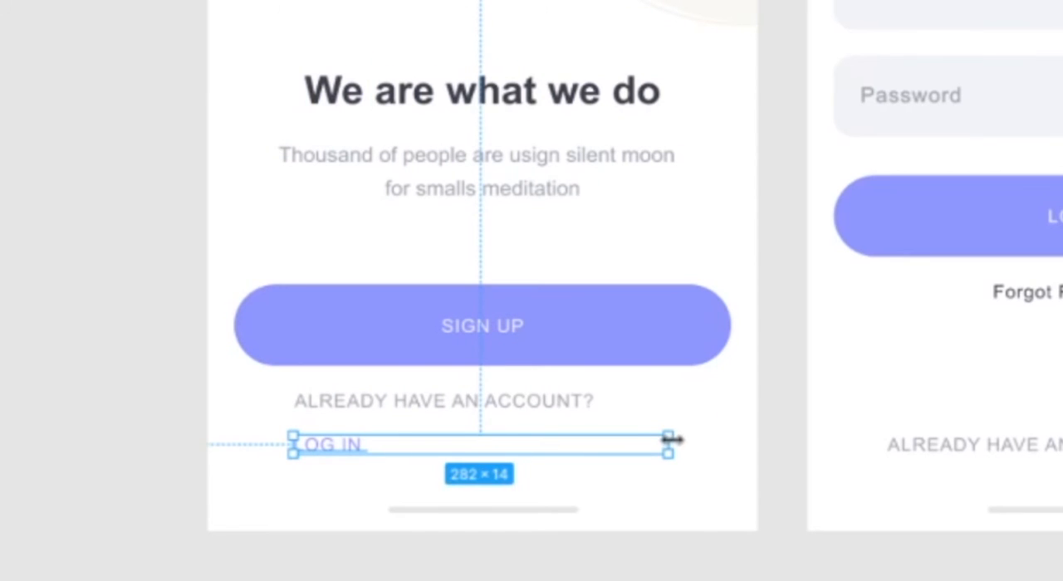
pyautogui.moveTo(669, 444); pyautogui.dragTo(374, 444)
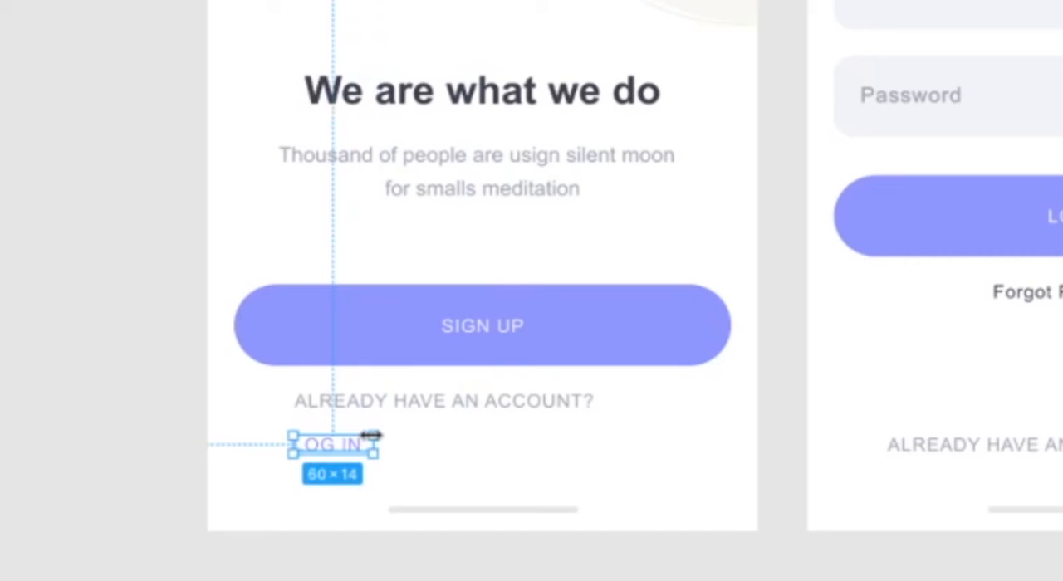
pyautogui.moveTo(332, 445); pyautogui.dragTo(632, 399)
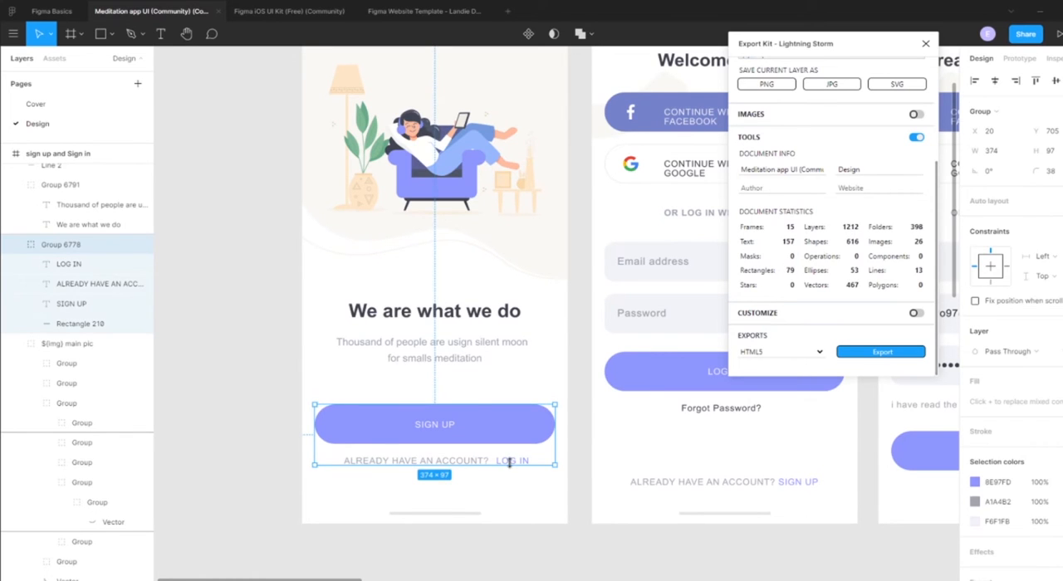
pyautogui.click(515, 461)
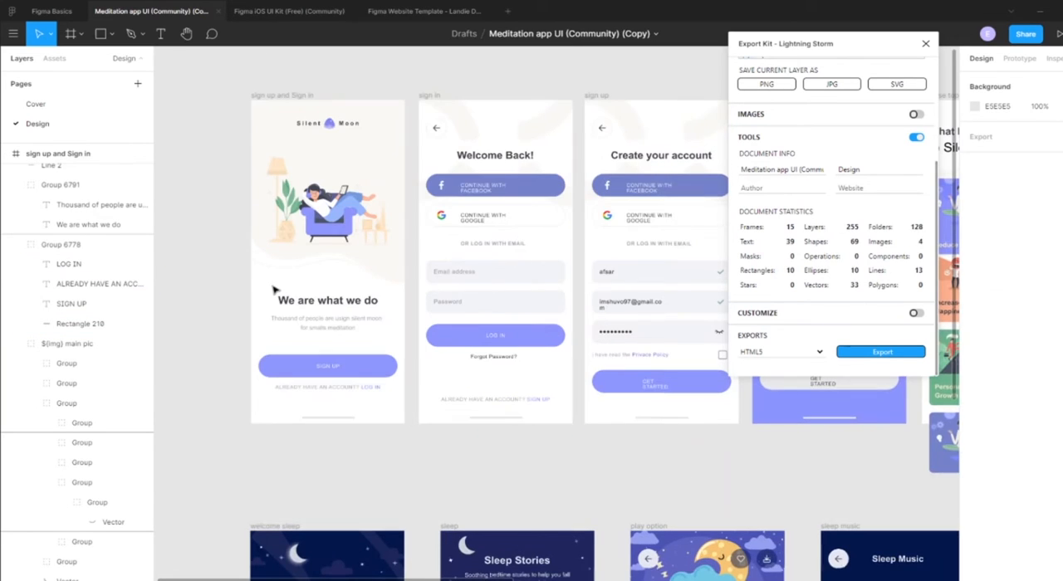
pyautogui.click(495, 301)
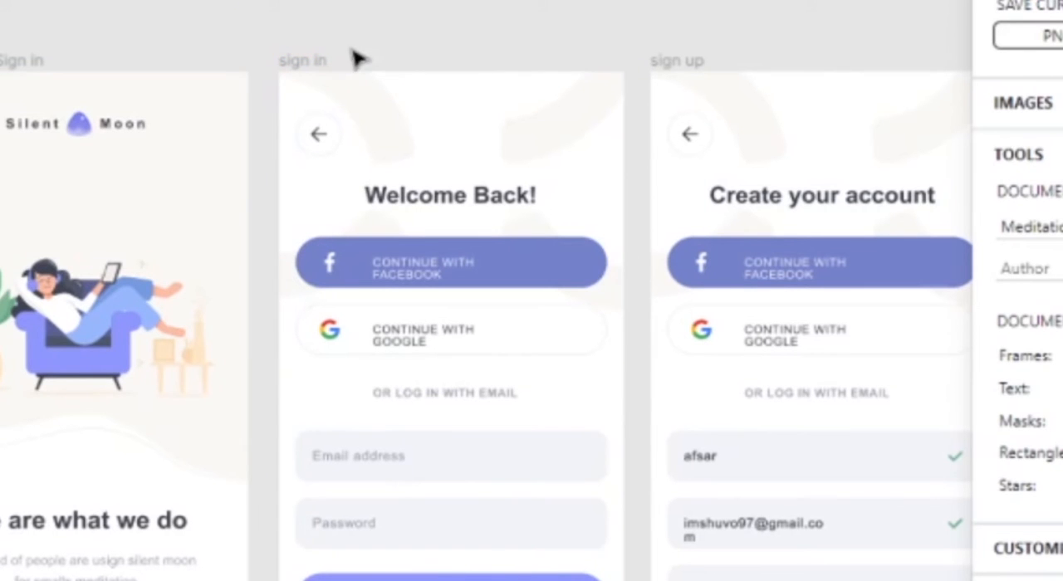
pyautogui.click(302, 60)
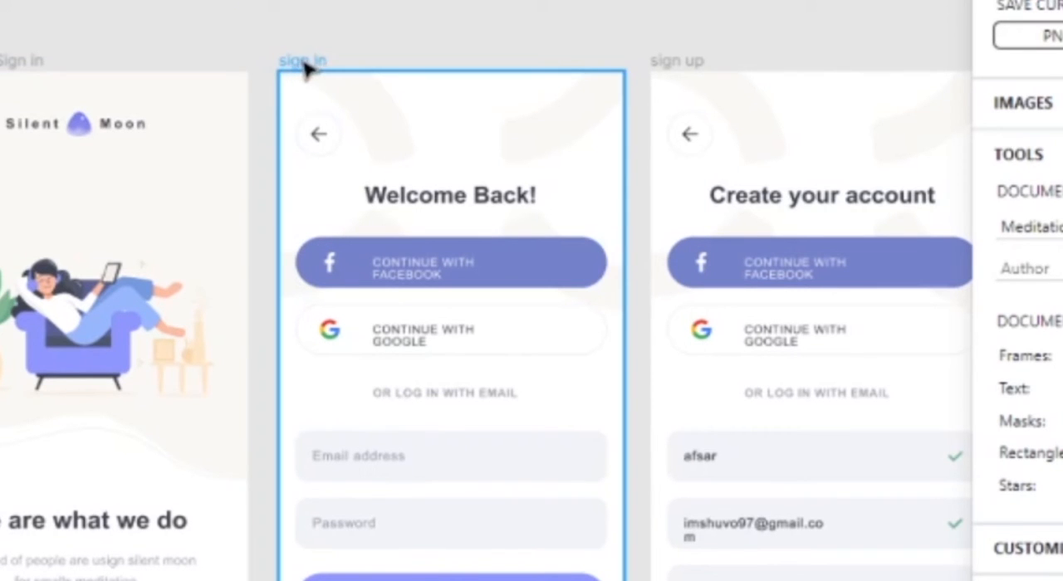
pyautogui.moveTo(322, 75)
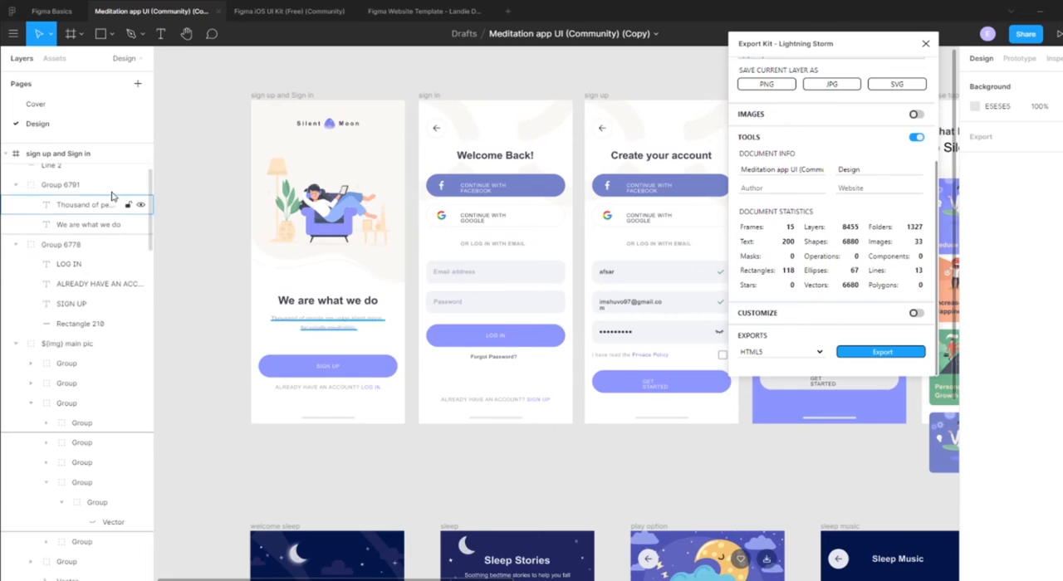
pyautogui.click(60, 244)
pyautogui.write('$(link:')
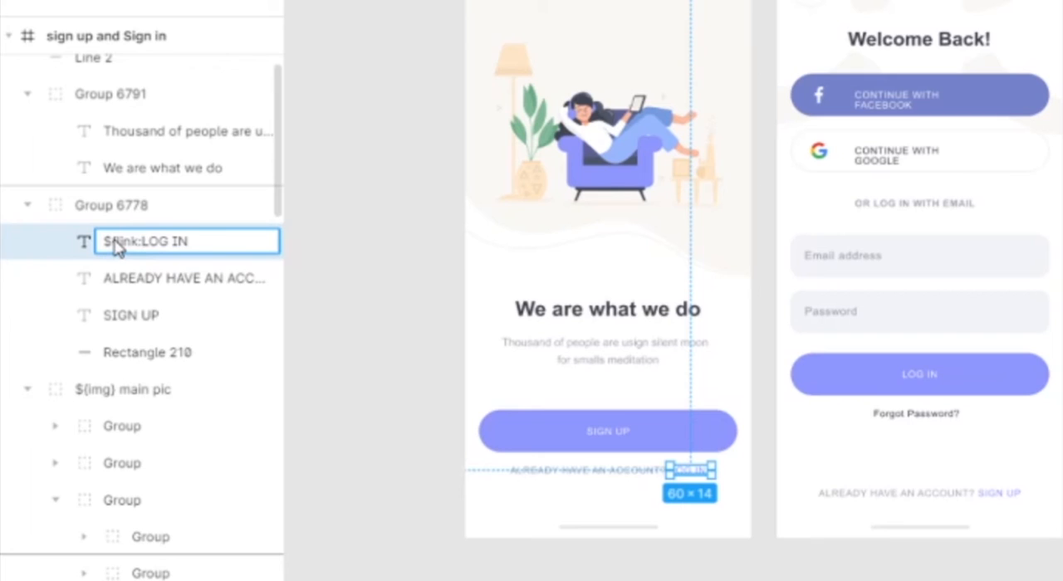
# Step: Rename the LOG IN layer to '$(link:sign_in.html) LOG IN' and confirm
pyautogui.write('sign_in')
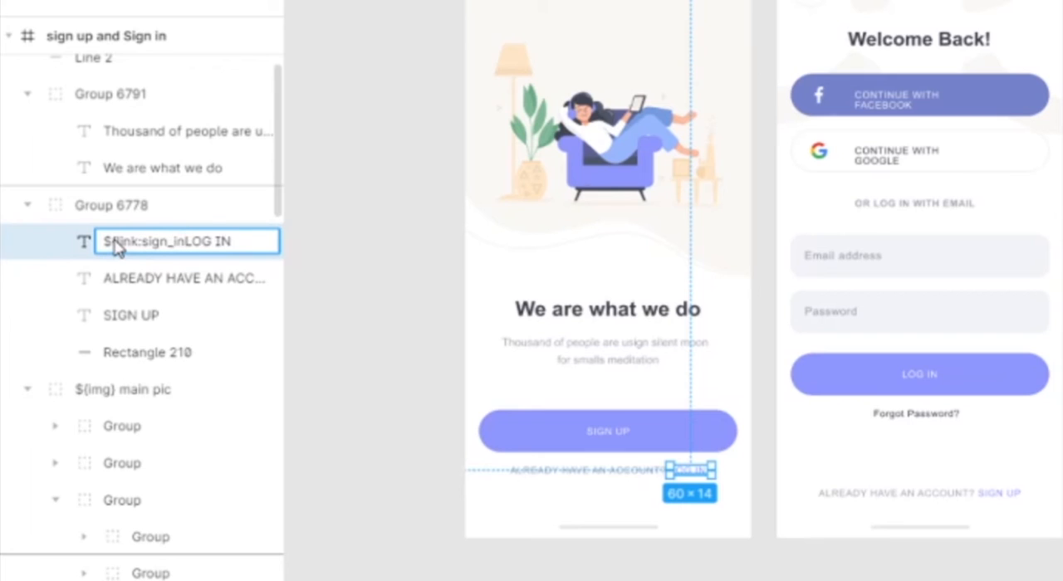
pyautogui.write('.ht...')
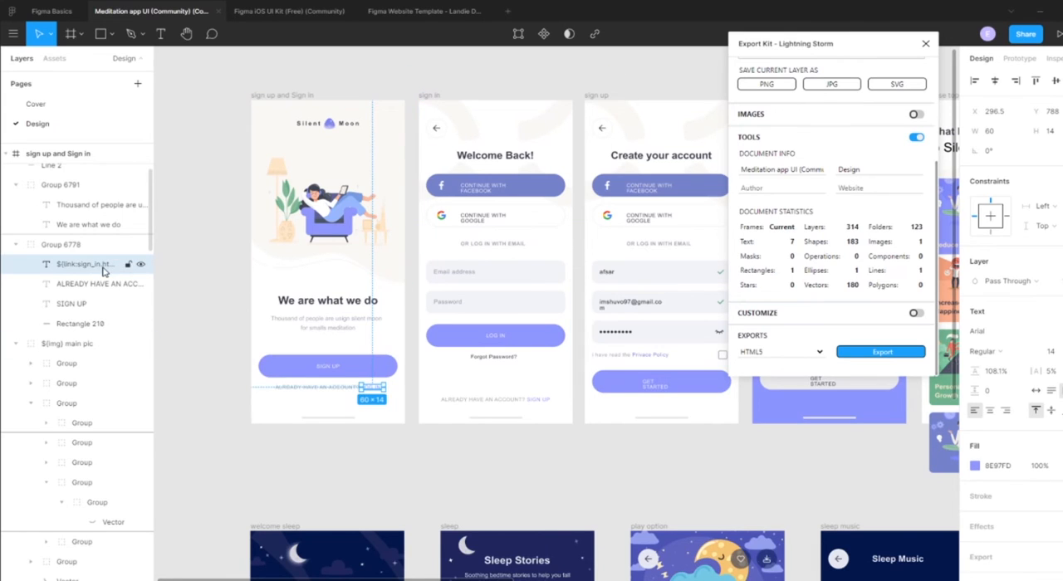
pyautogui.moveTo(99, 272)
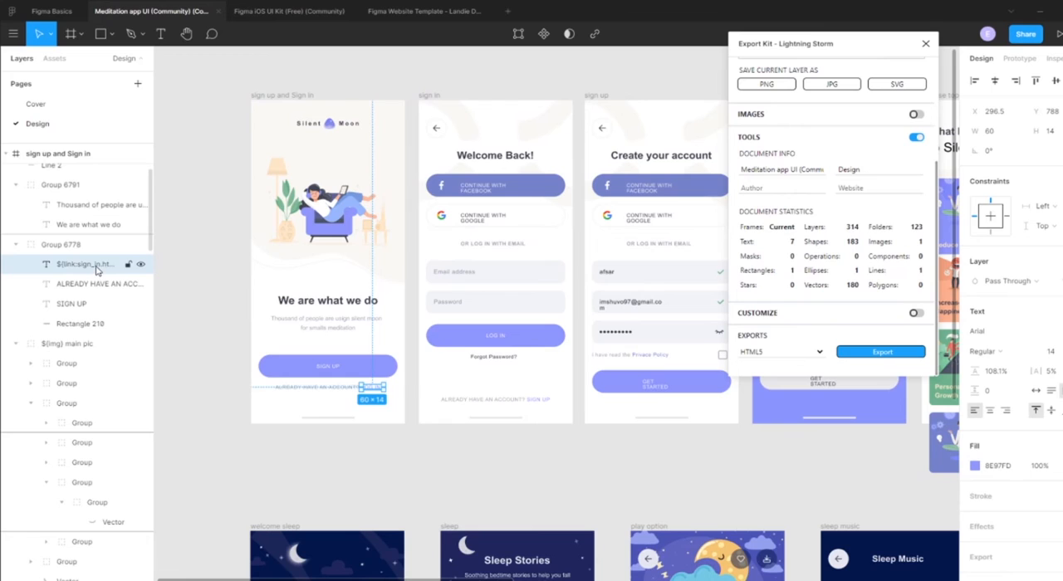
pyautogui.click(495, 250)
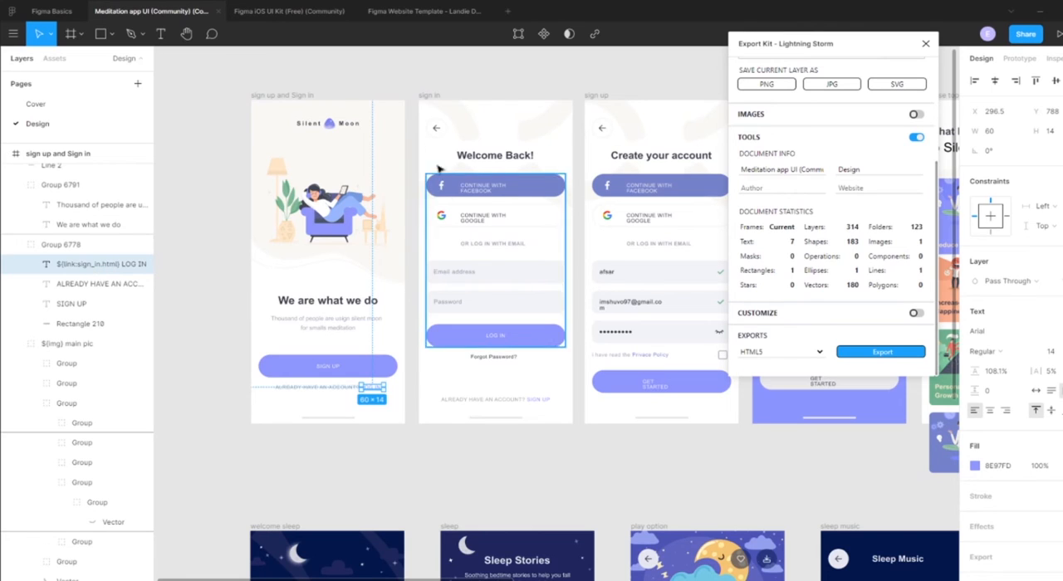
pyautogui.click(449, 116)
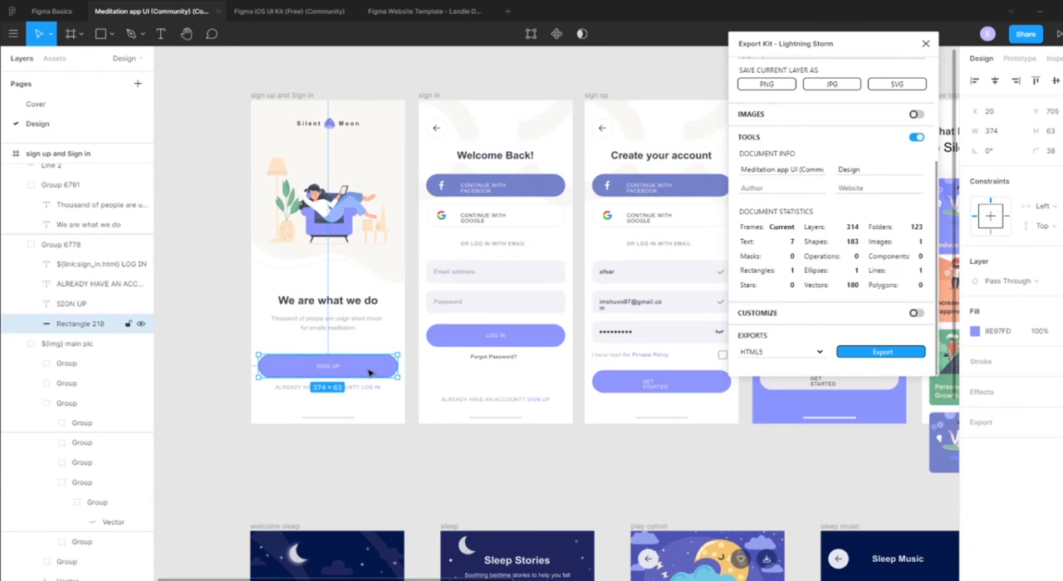
# Step: Group the SIGN UP label and Rectangle 210 as 'sign up btn' and expand it
pyautogui.click(71, 304)
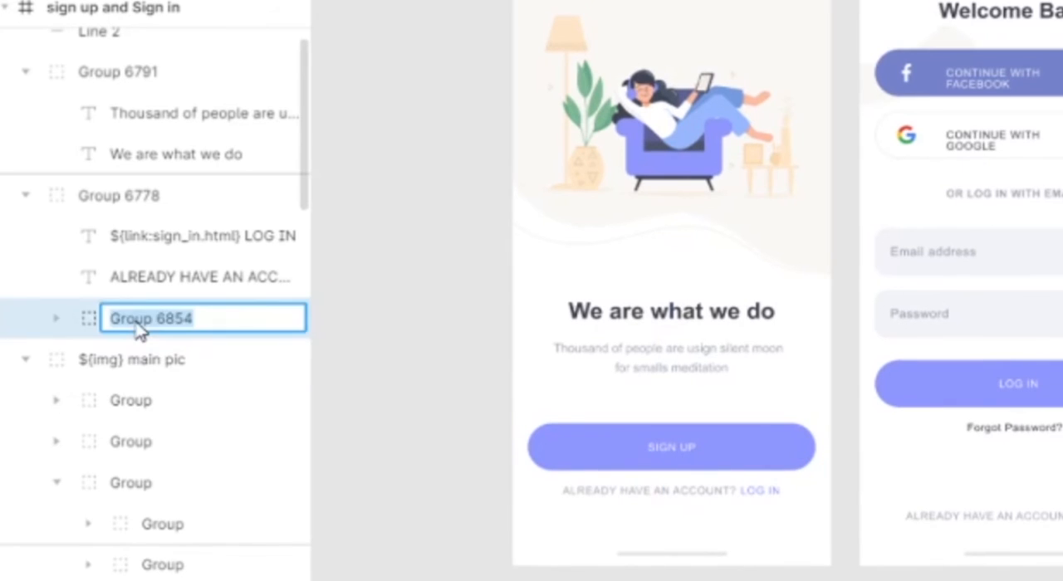
pyautogui.write('sign up btn')
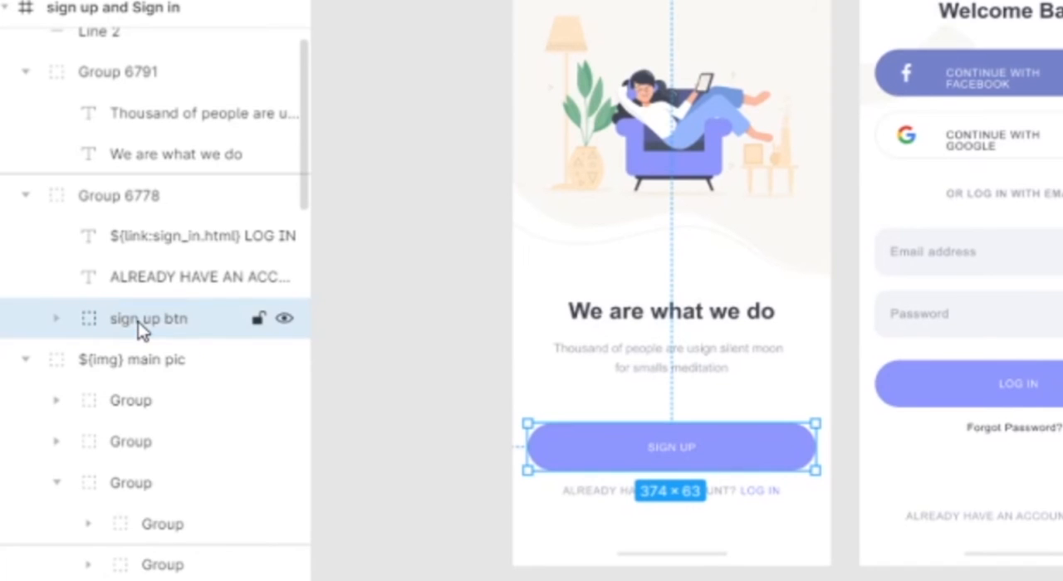
pyautogui.click(55, 318)
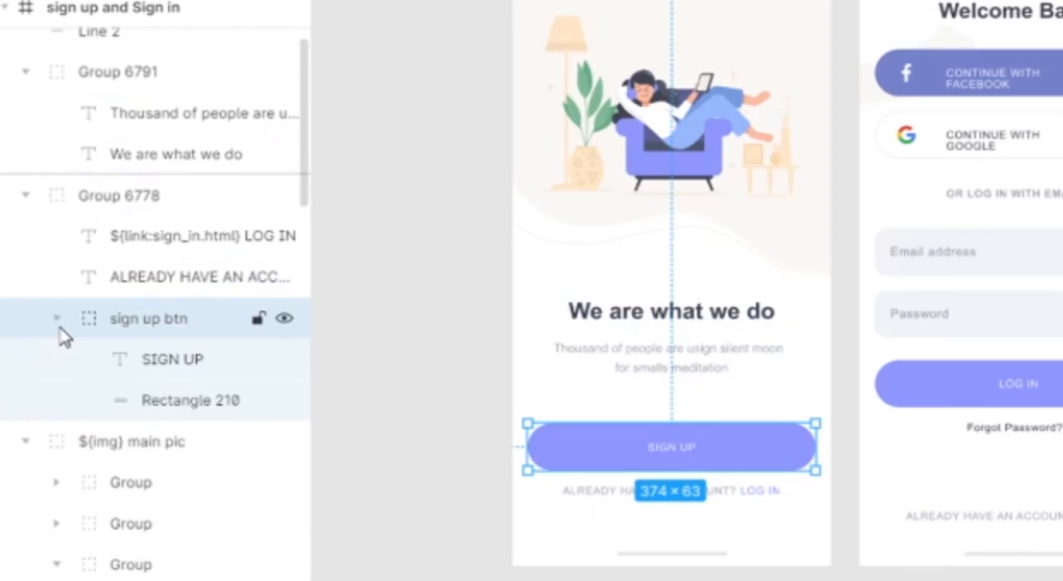
pyautogui.moveTo(128, 324)
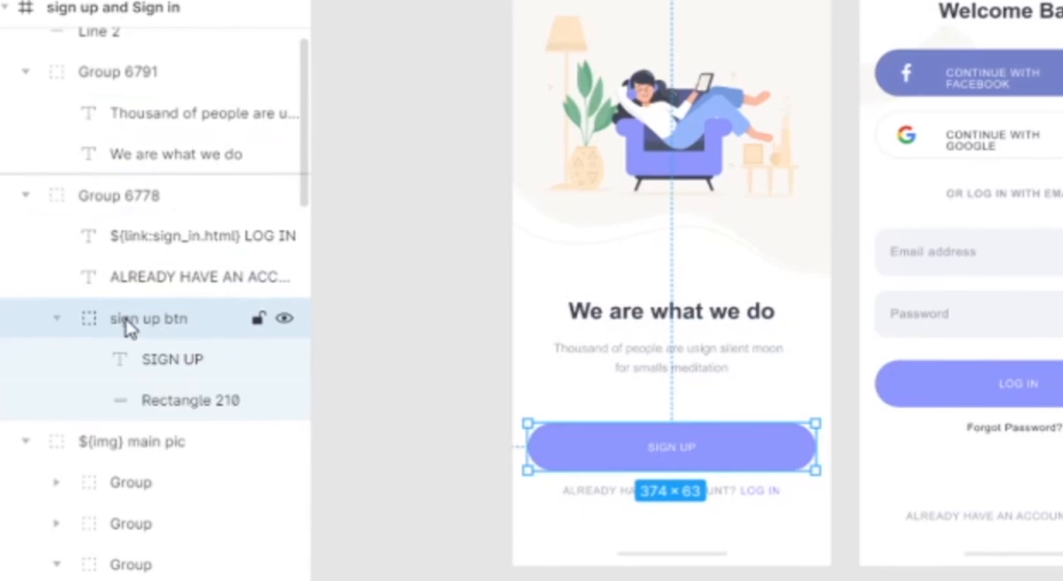
# Step: Rename the 'sign up btn' group with the prefix ${class|a:href="sign_up.html"}
pyautogui.doubleClick(148, 318)
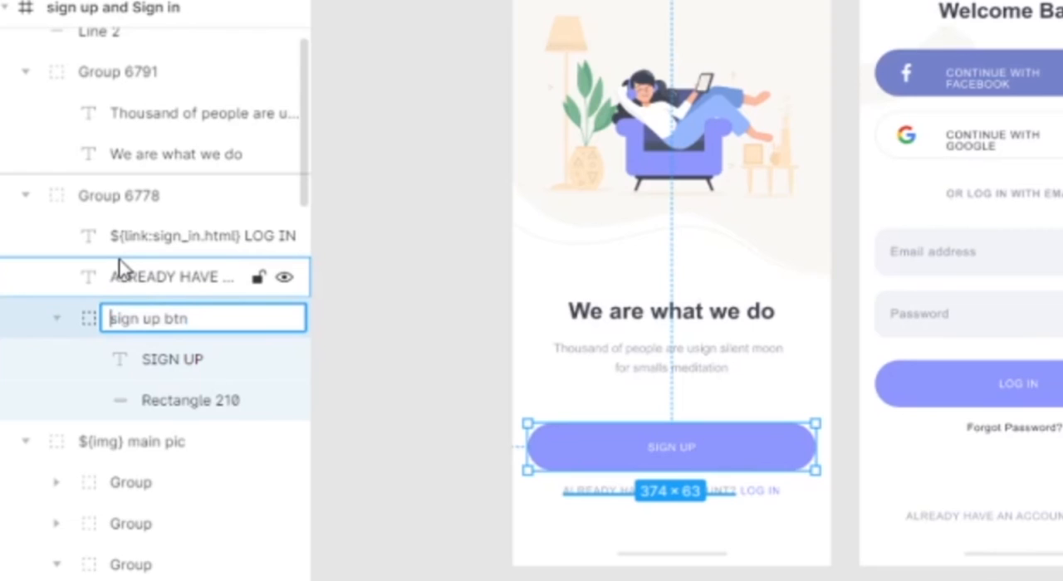
pyautogui.write('${class:')
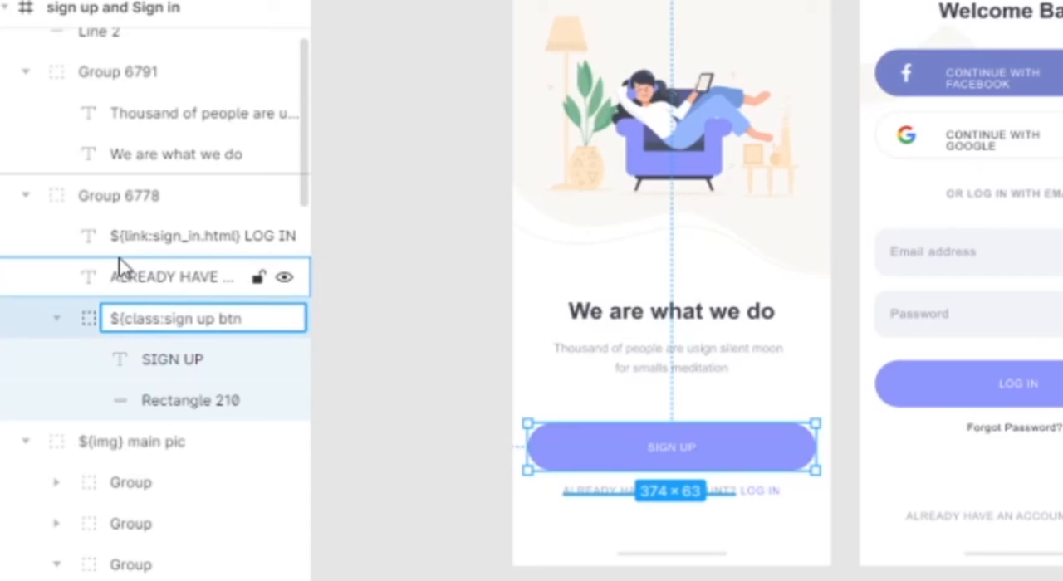
pyautogui.write('a')
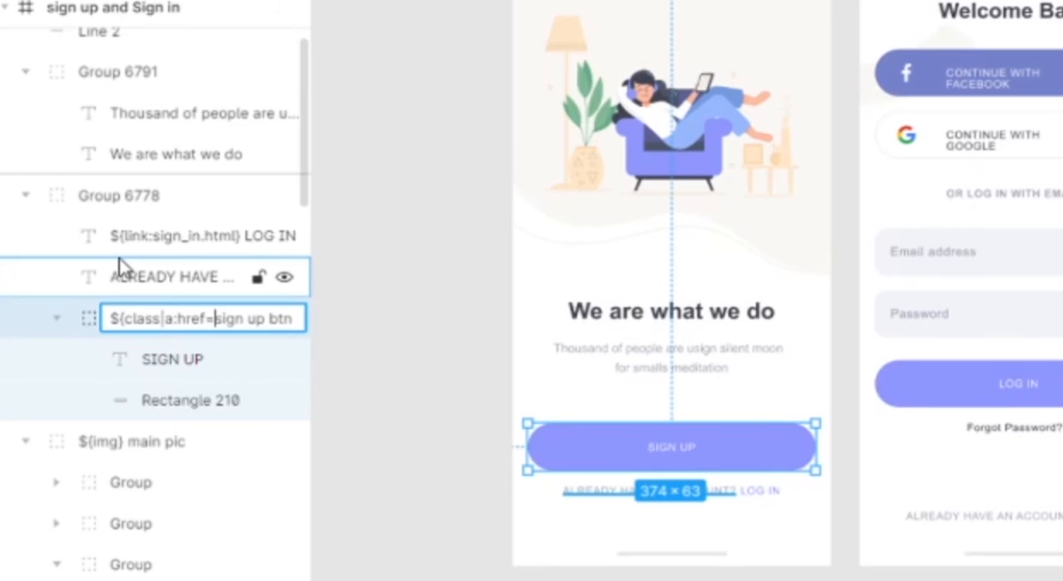
pyautogui.write('"*')
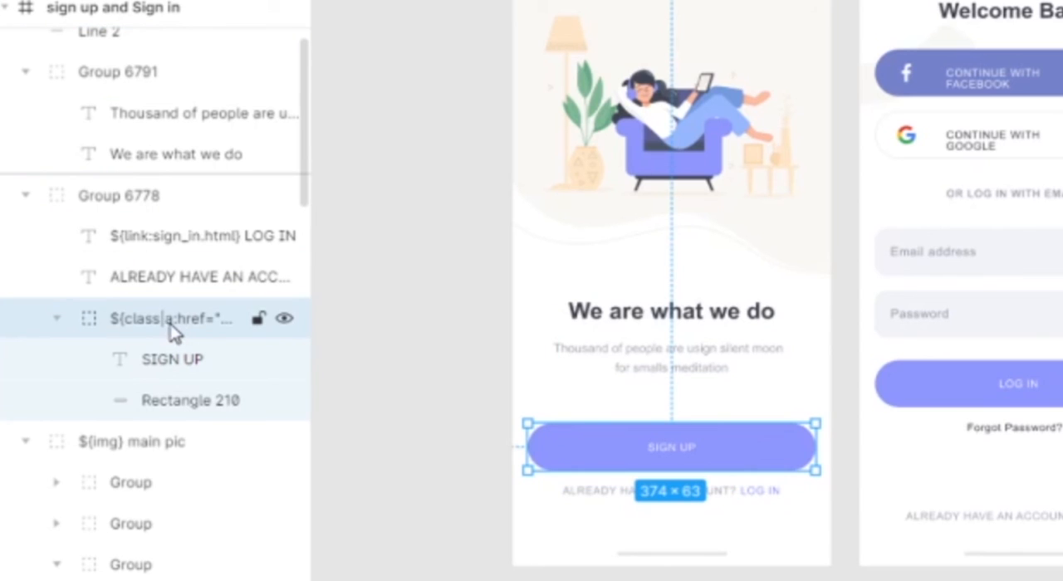
pyautogui.moveTo(230, 339)
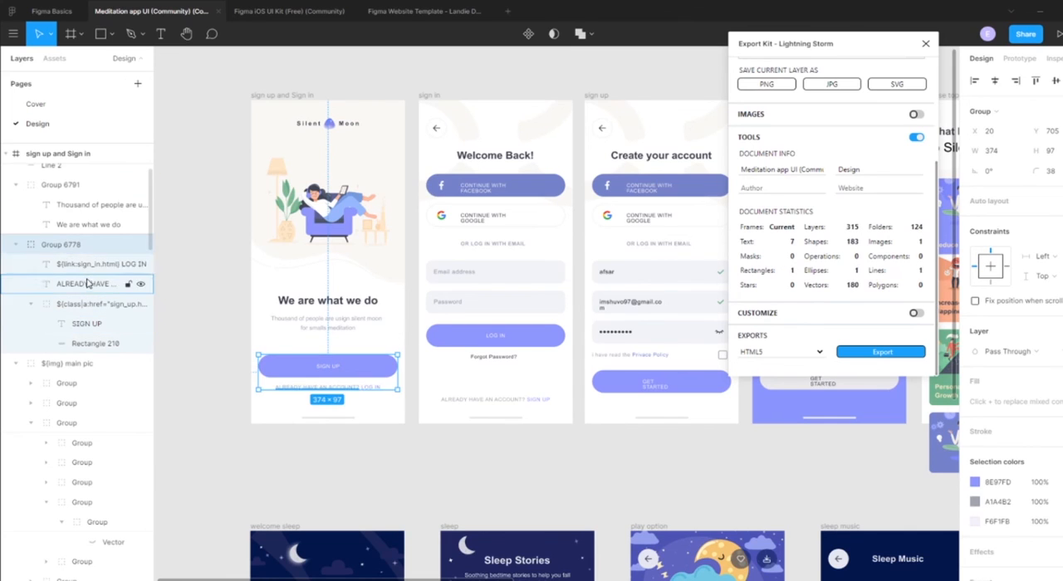
# Step: Export the design to HTML5 and open the _HTML5_meditation_app_v4 folder
pyautogui.click(83, 303)
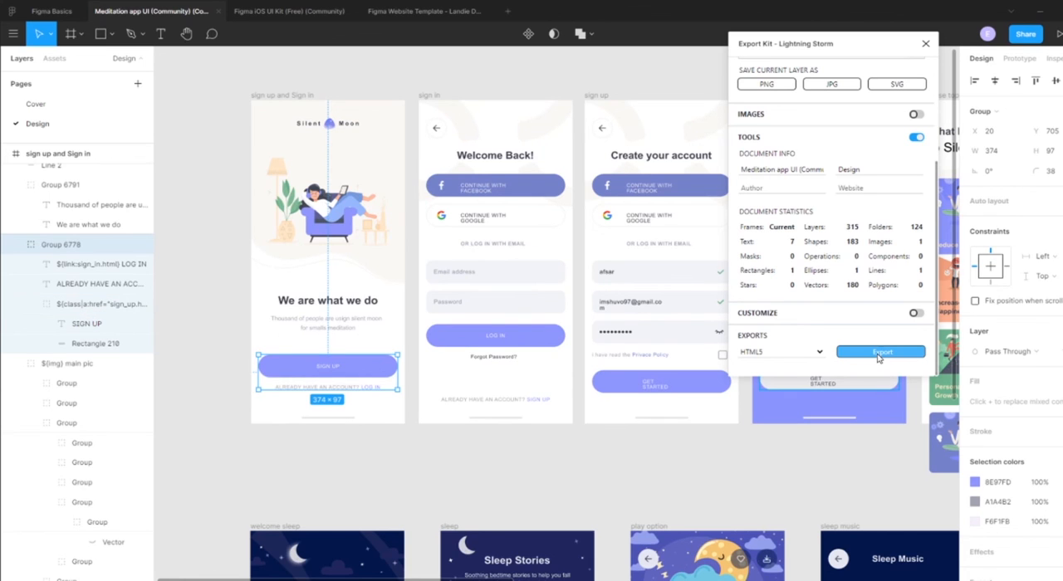
pyautogui.click(881, 351)
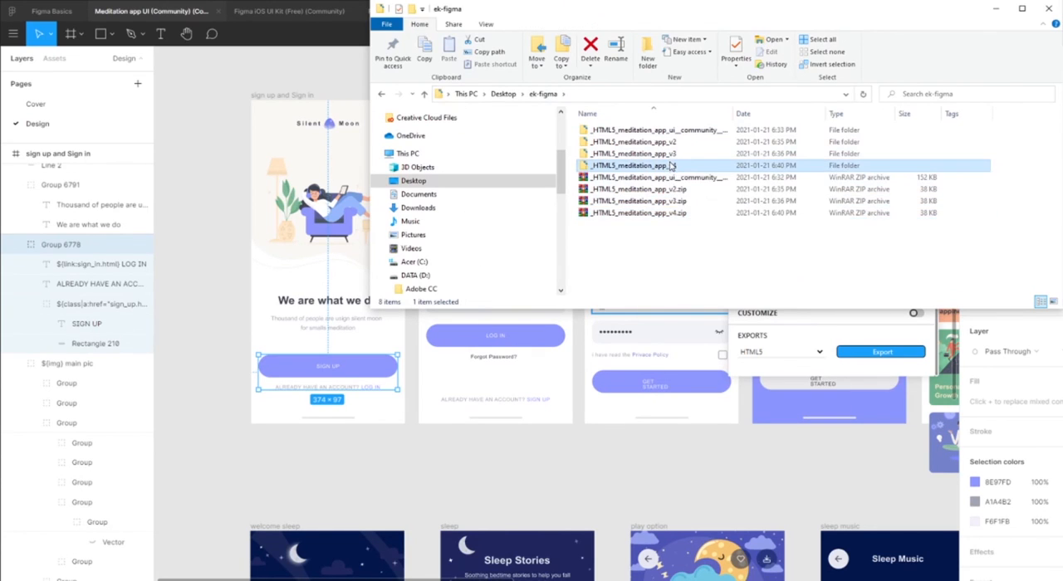
pyautogui.doubleClick(635, 165)
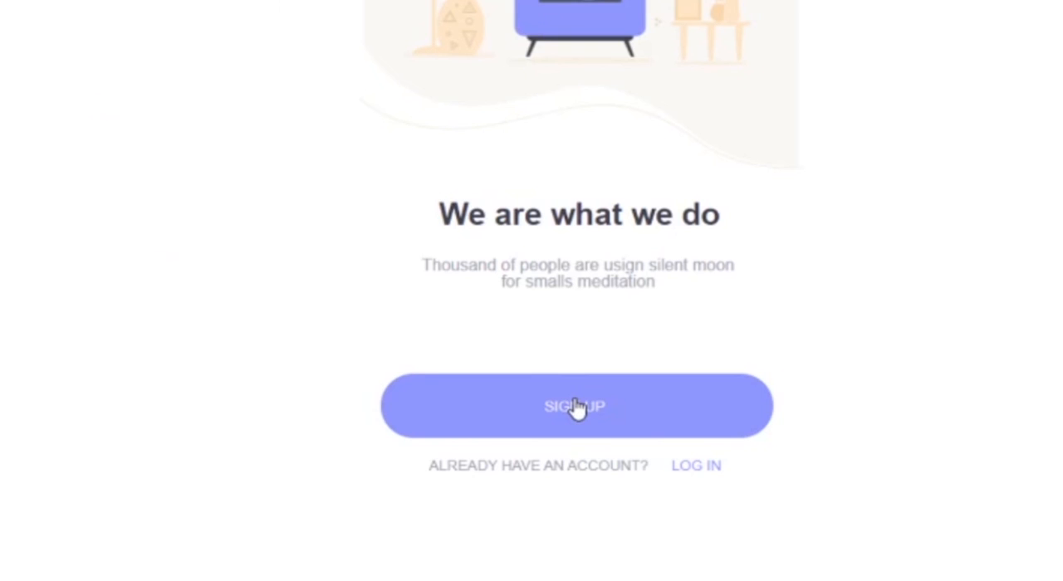
pyautogui.moveTo(671, 413)
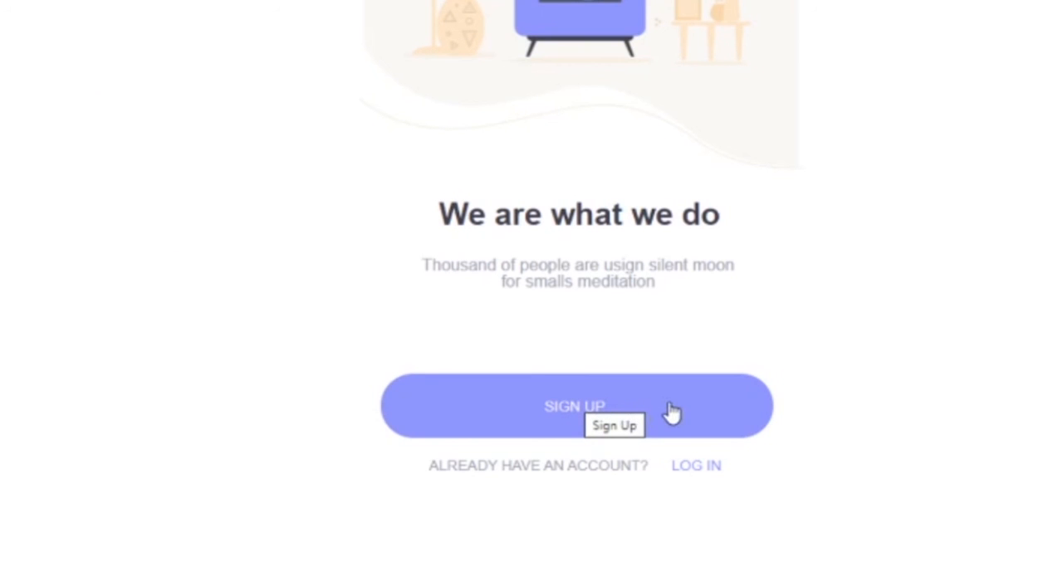
pyautogui.moveTo(622, 444)
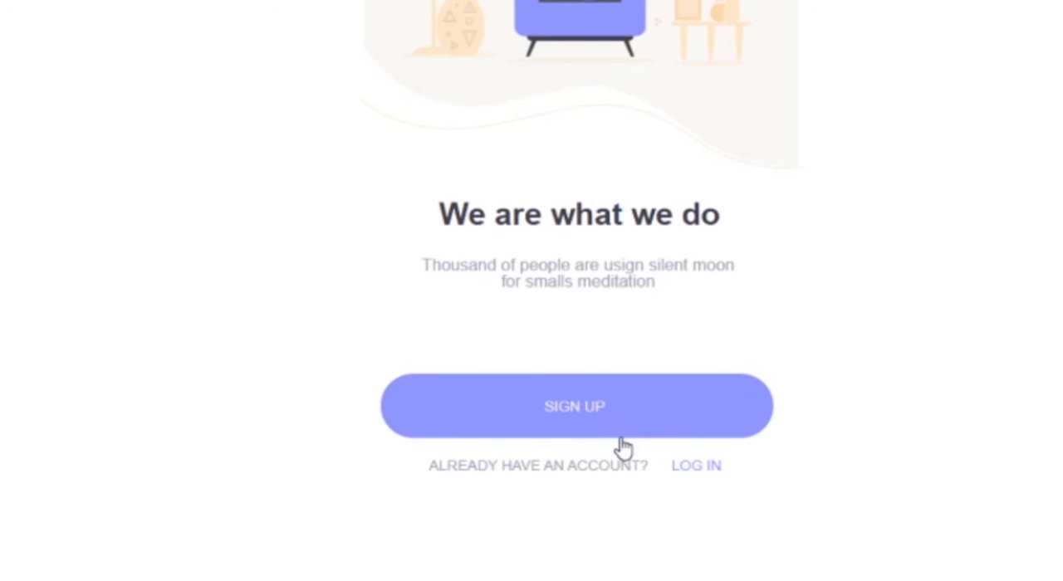
pyautogui.moveTo(631, 465)
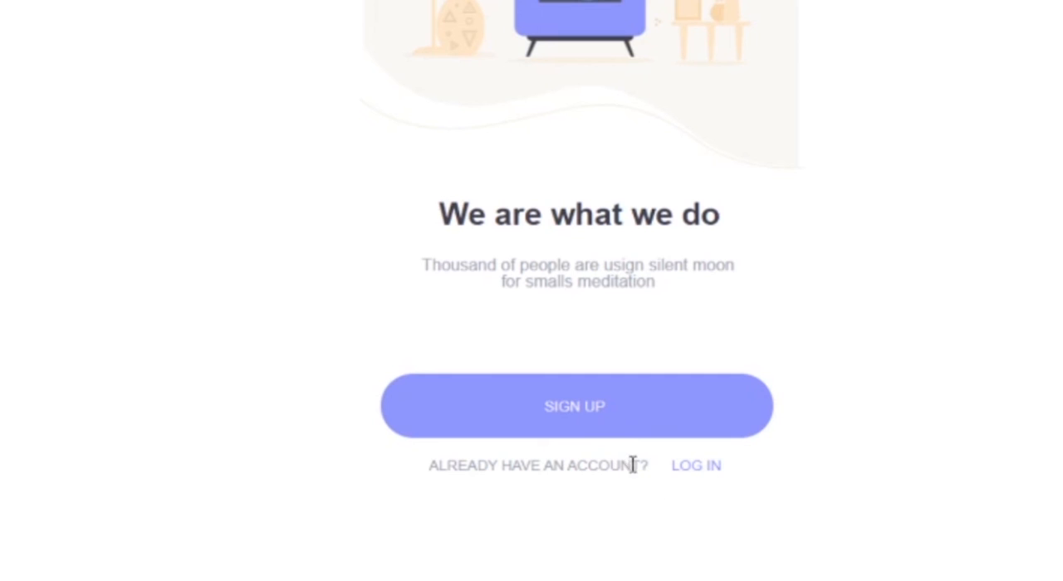
pyautogui.moveTo(700, 477)
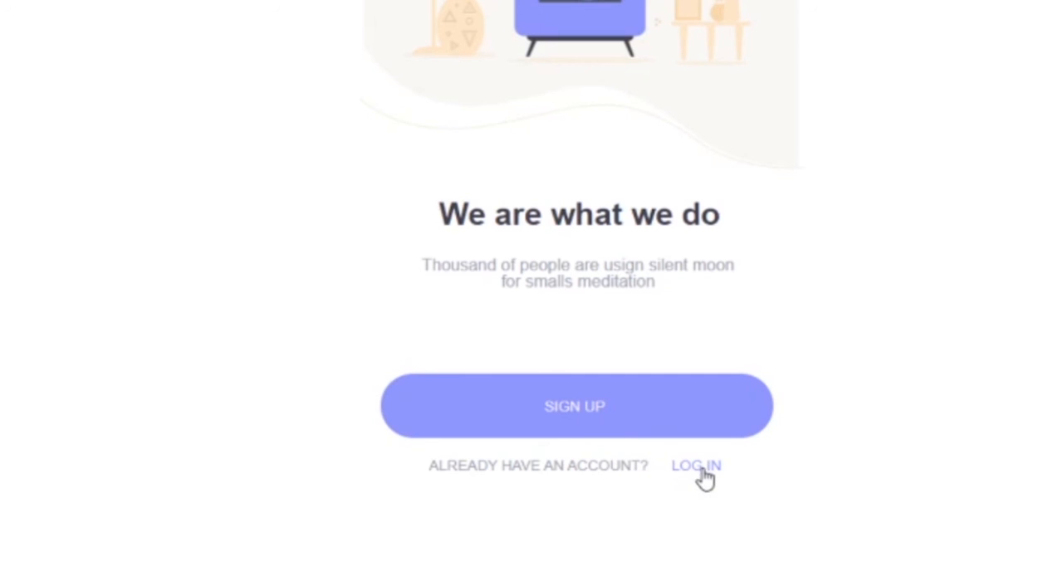
pyautogui.moveTo(582, 415)
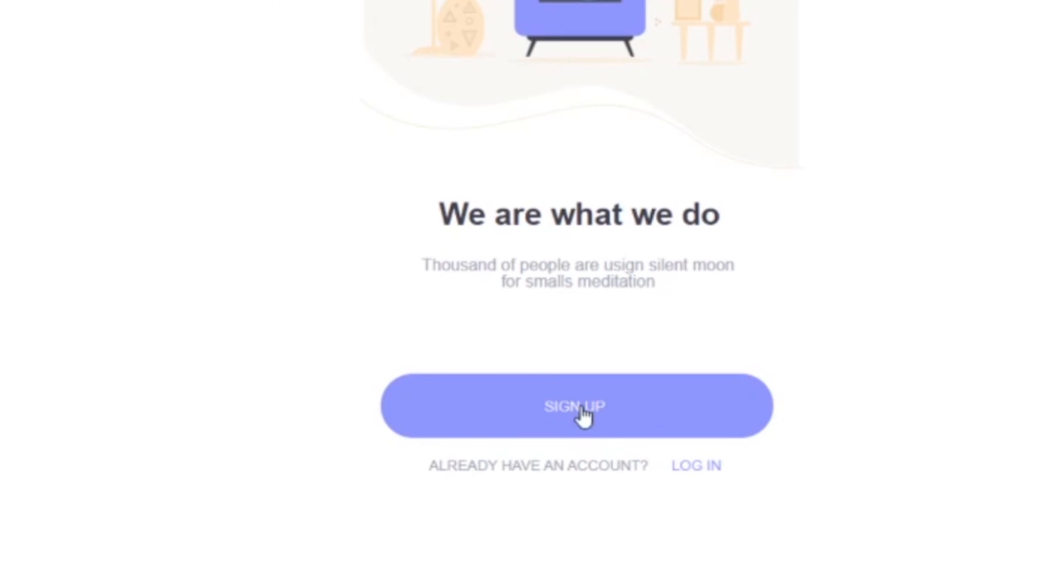
pyautogui.moveTo(652, 415)
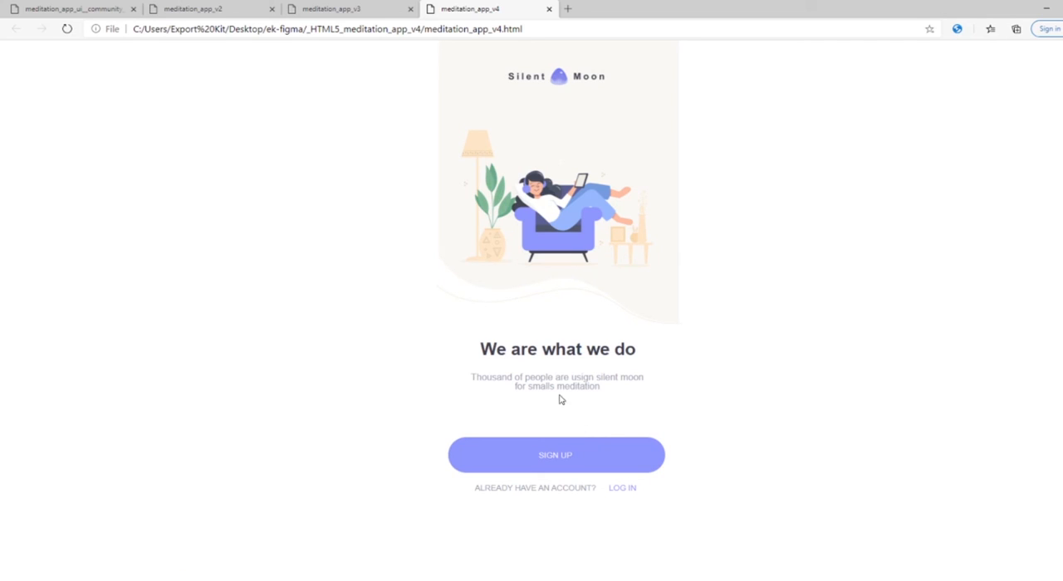
pyautogui.moveTo(558, 383)
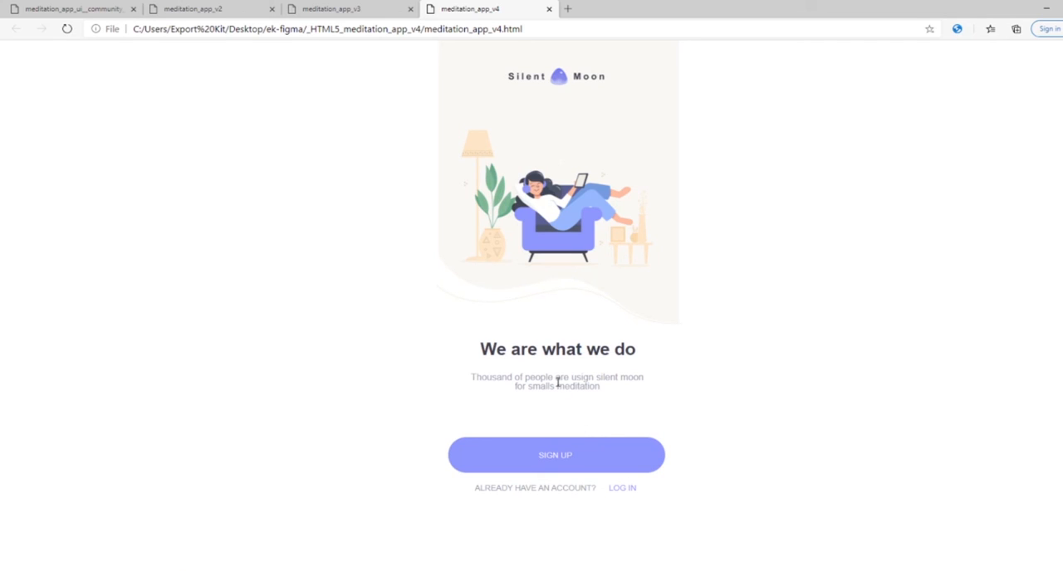